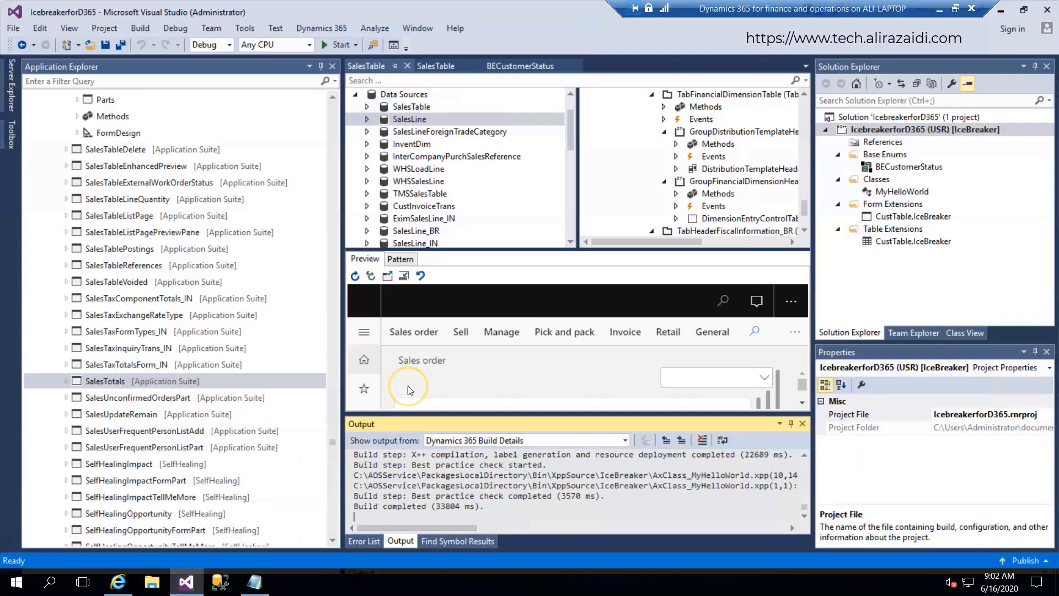
{"action": "mouse_move", "coordinate": [407, 390]}
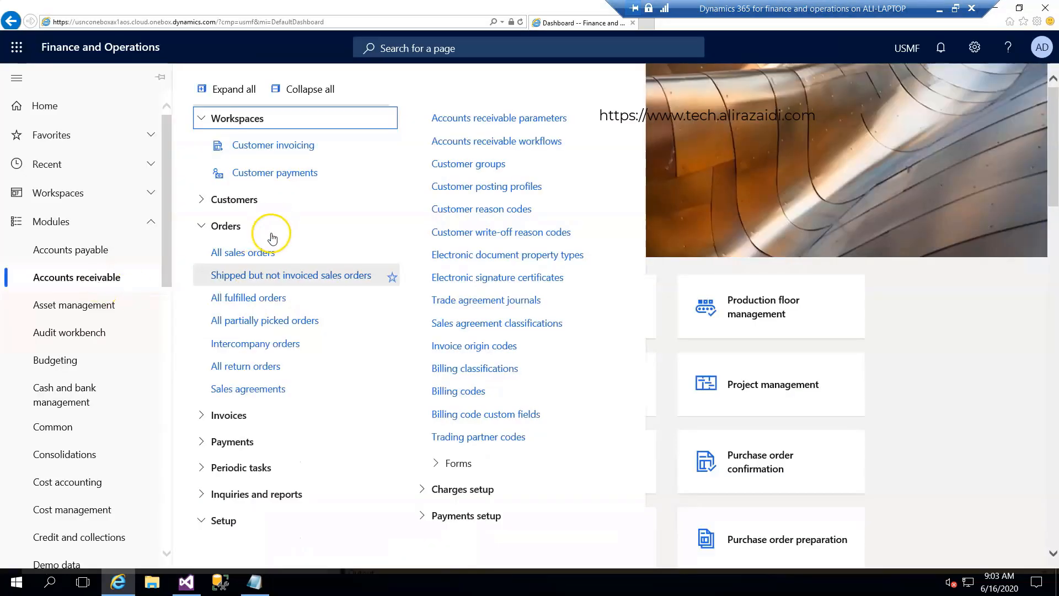
Open All sales orders in Accounts receivable and scroll the grid right.
{"action": "left_click", "coordinate": [243, 253]}
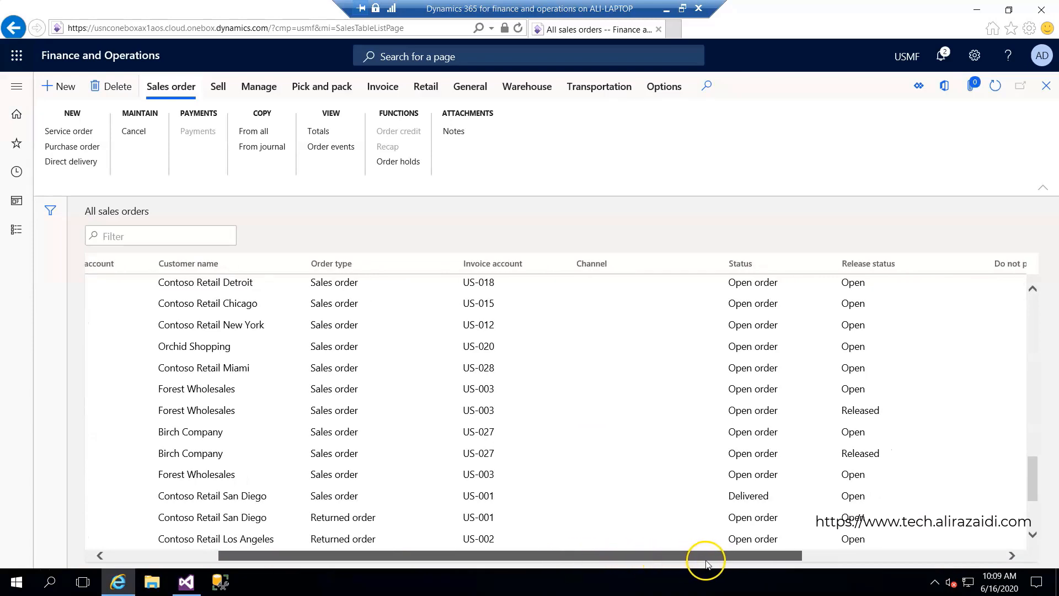
{"action": "scroll", "scroll_direction": "right", "scroll_amount": 3}
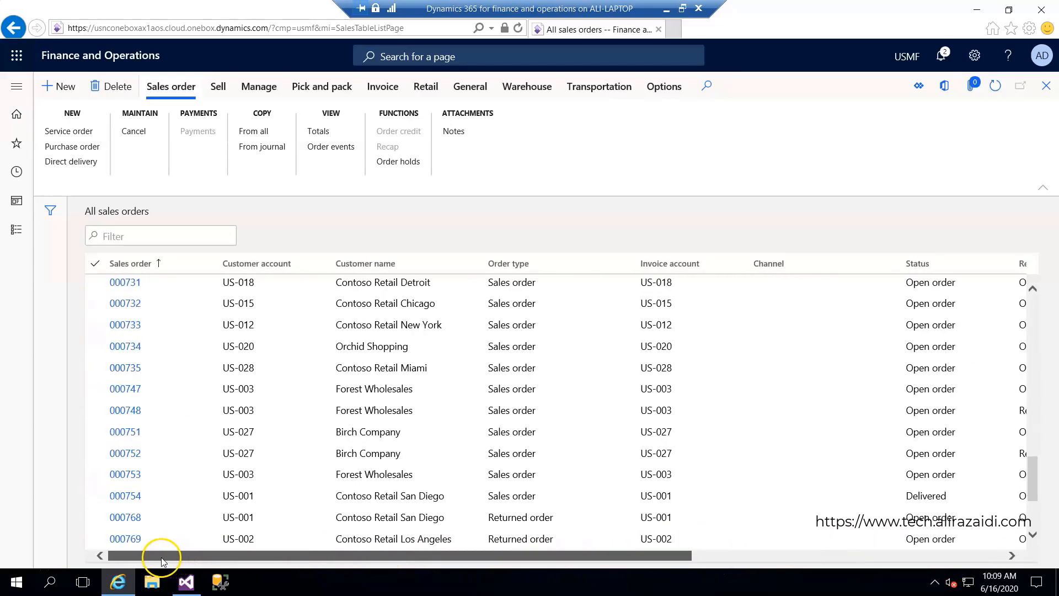
Declare SalesTable_Extension public static with [ExtensionOf(tableStr(SalesTable))] above the class.
{"action": "left_click", "coordinate": [185, 581]}
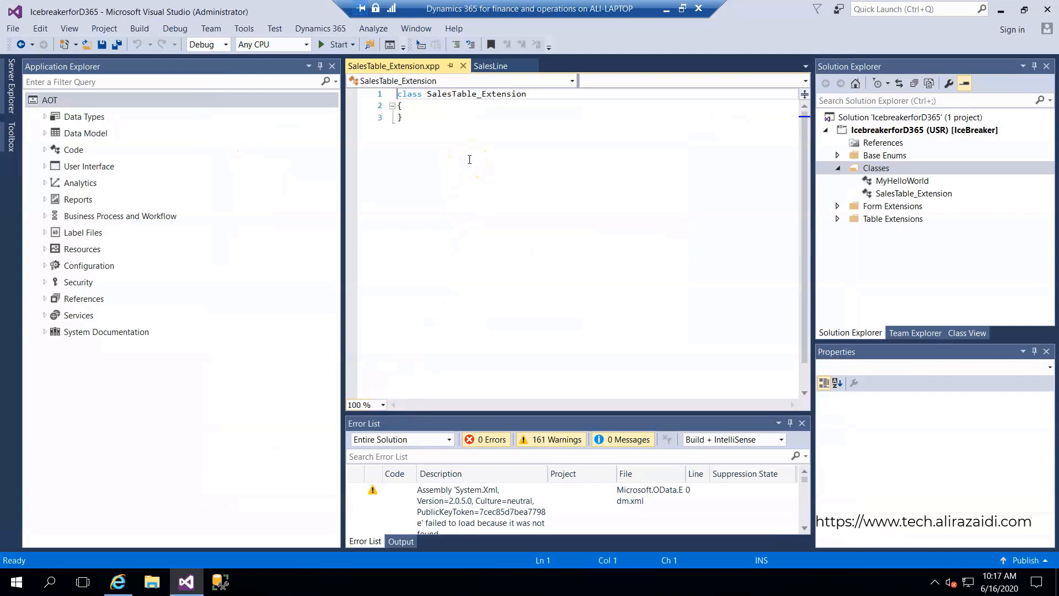
{"action": "type", "text": "public"}
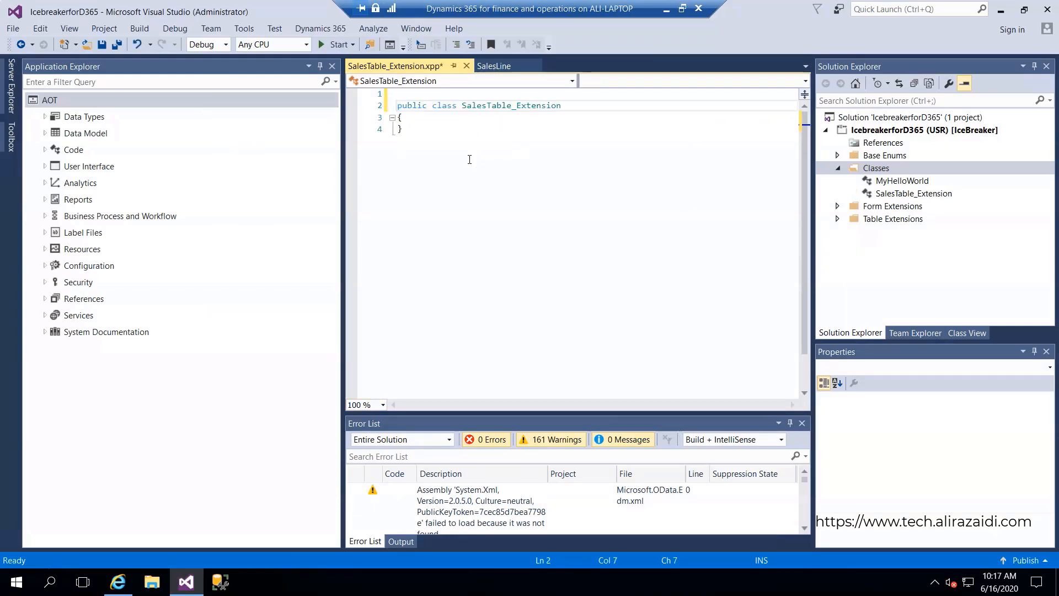
{"action": "type", "text": "static"}
{"action": "left_click", "coordinate": [597, 94]}
{"action": "type", "text": "["}
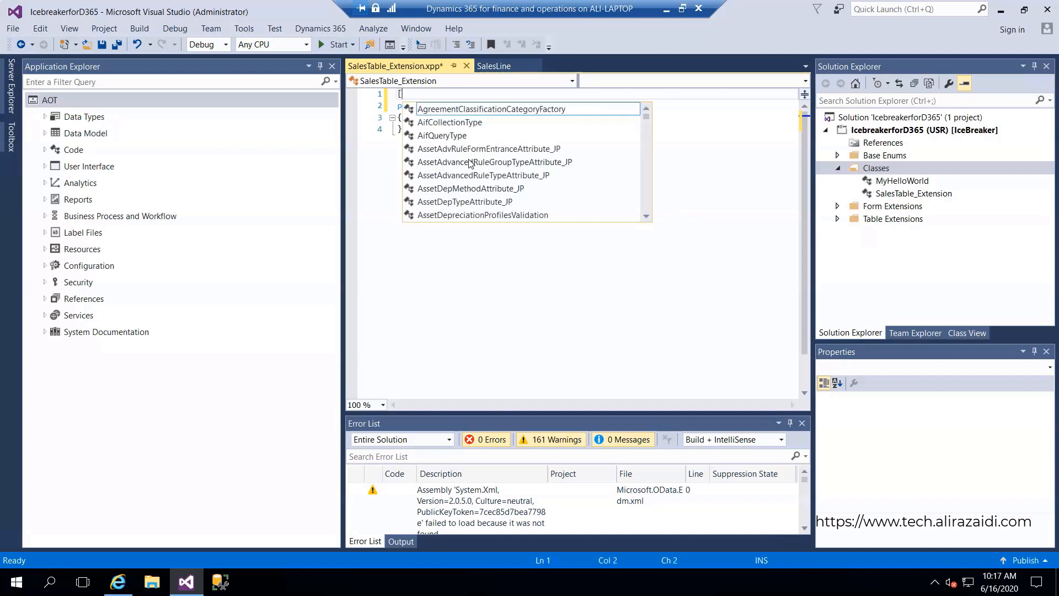
{"action": "type", "text": "Extes"}
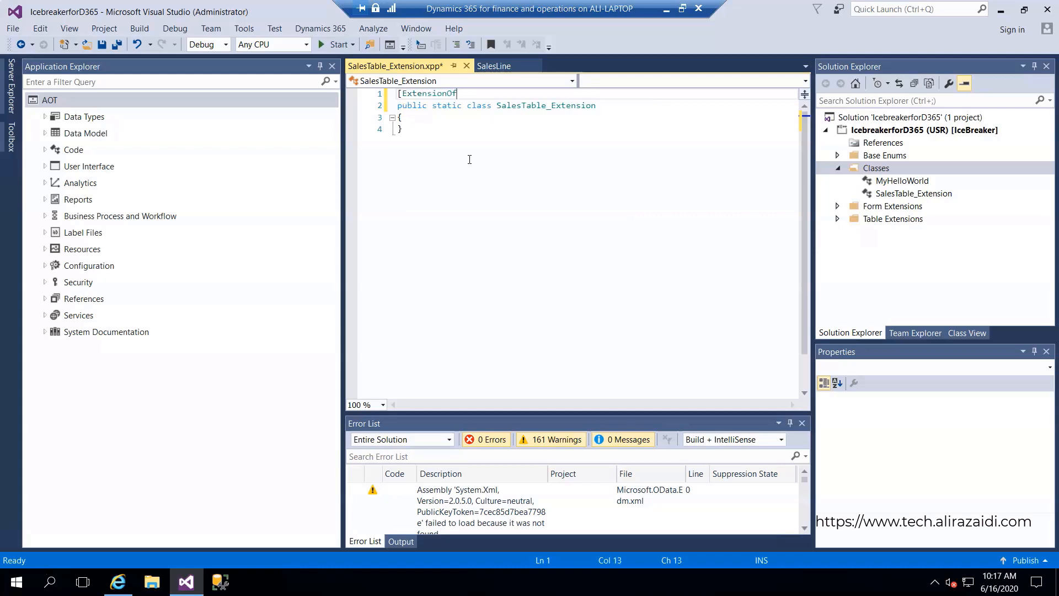
{"action": "type", "text": "("}
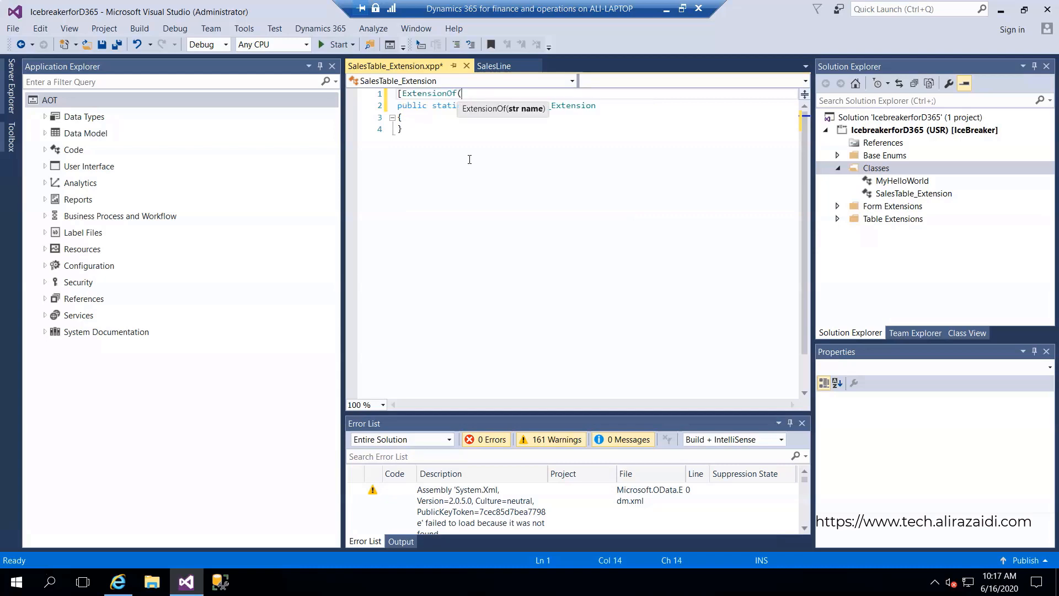
{"action": "type", "text": "Tablestr"}
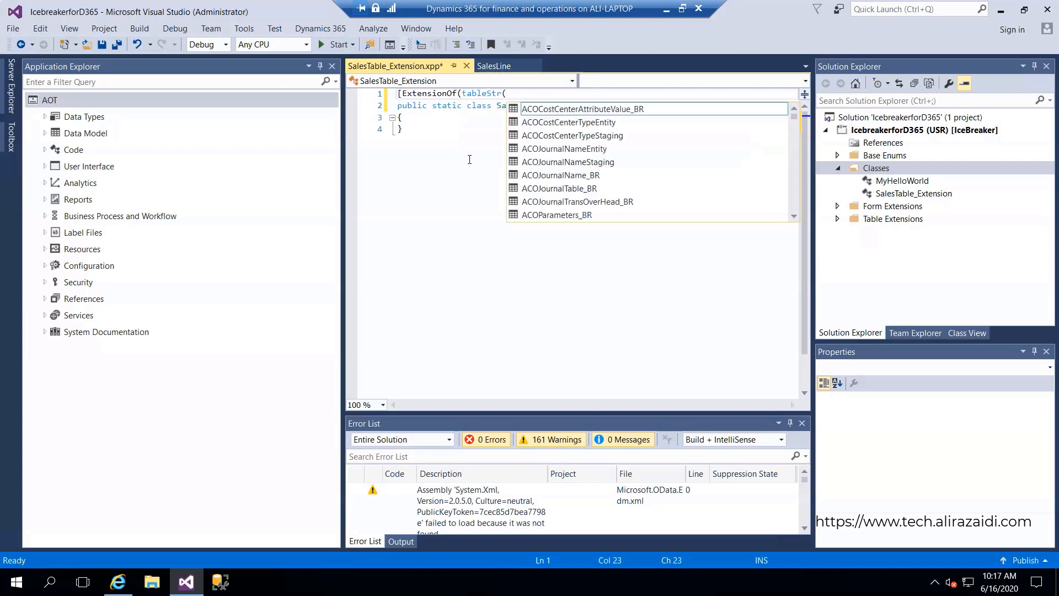
{"action": "type", "text": "SalesTable"}
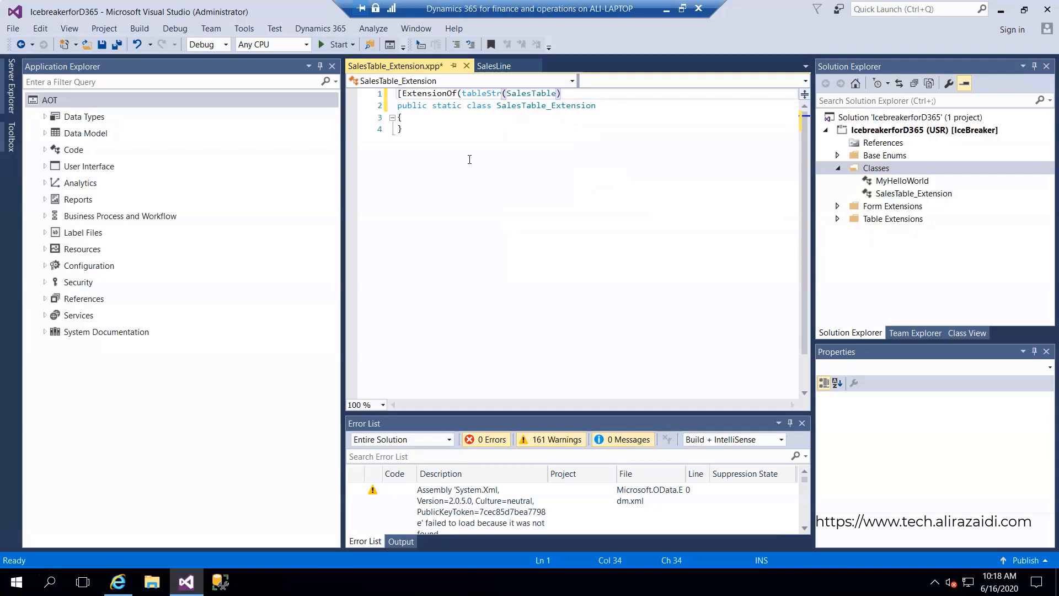
{"action": "type", "text": ")]"}
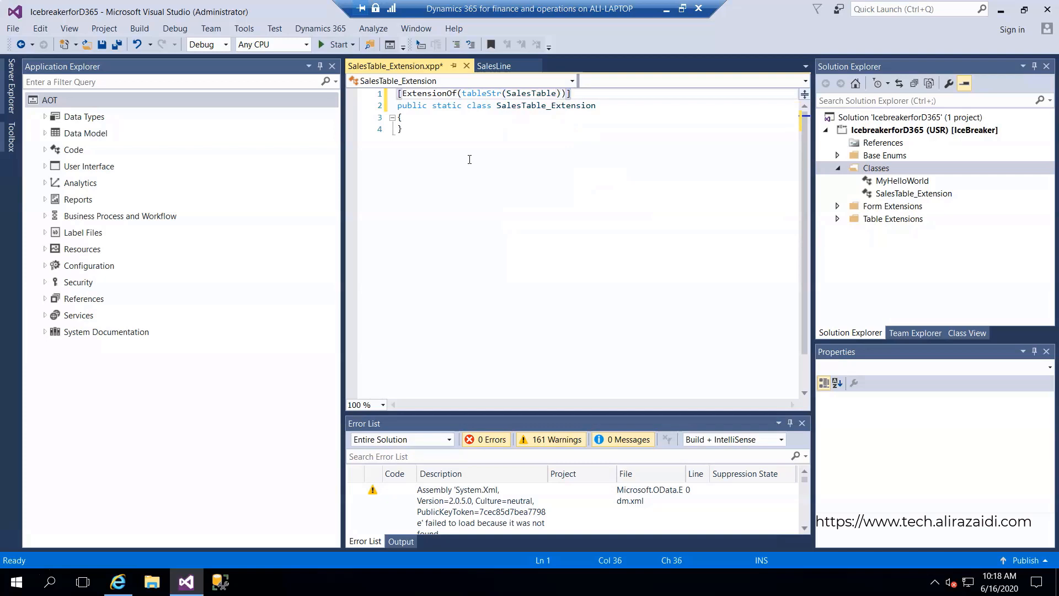
Write an empty public static display Amount getTotalLinesAmount(SalesTable _this) method.
{"action": "key", "text": "Enter"}
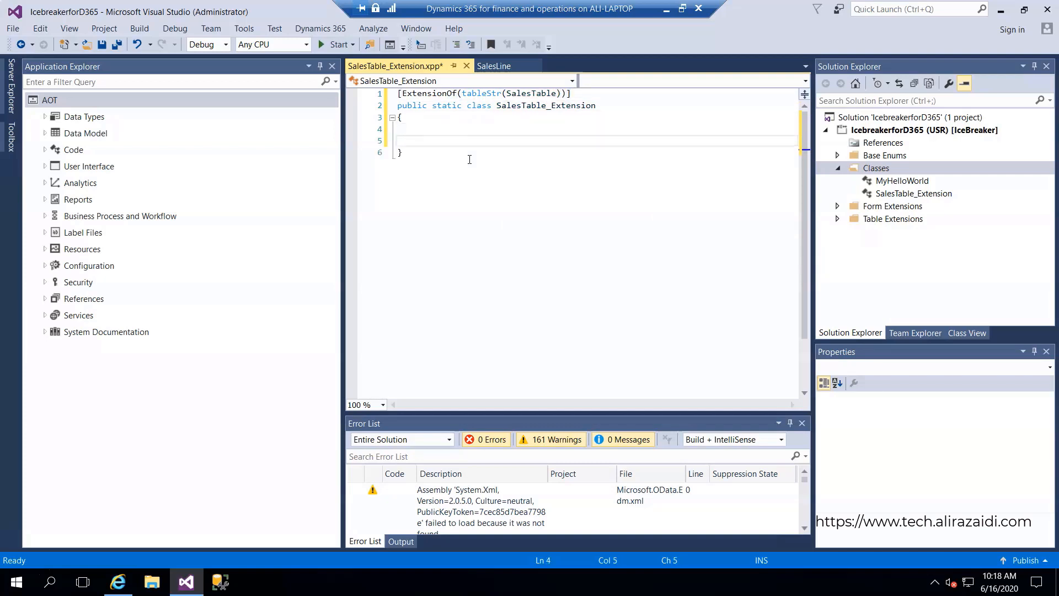
{"action": "type", "text": "public"}
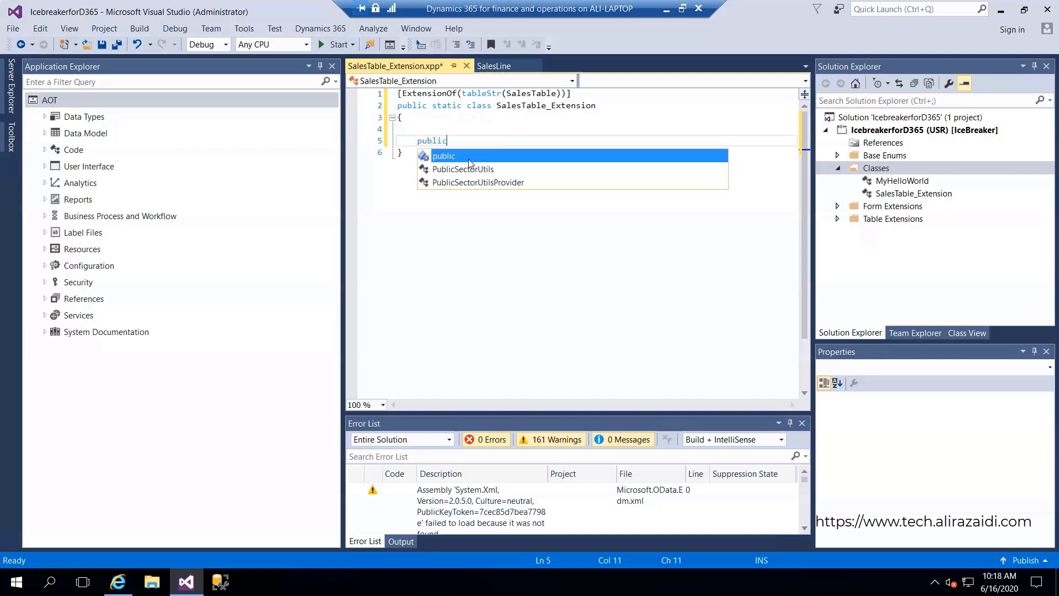
{"action": "type", "text": "static"}
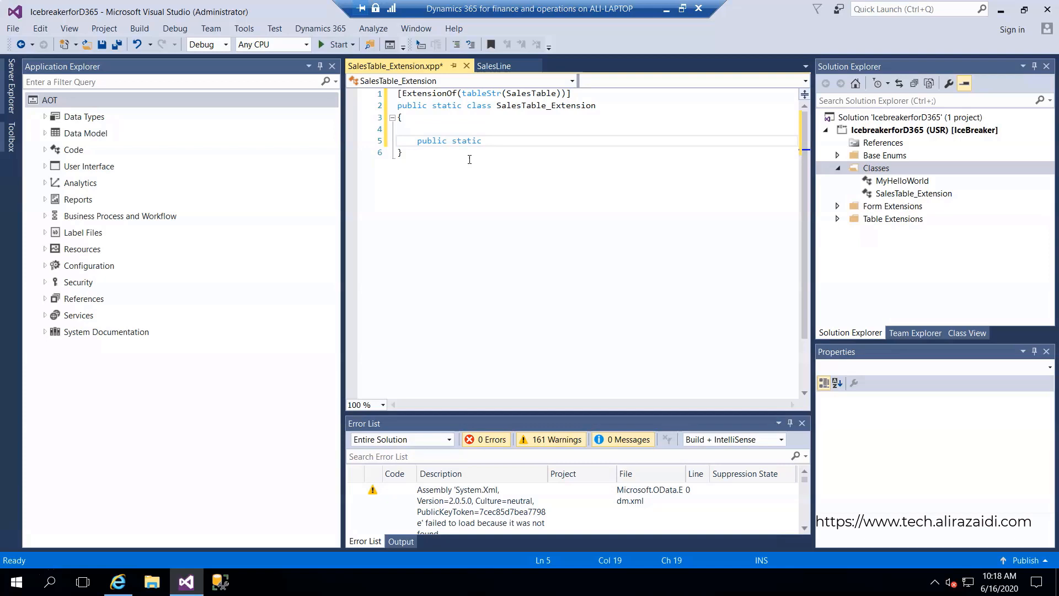
{"action": "type", "text": "Rea"}
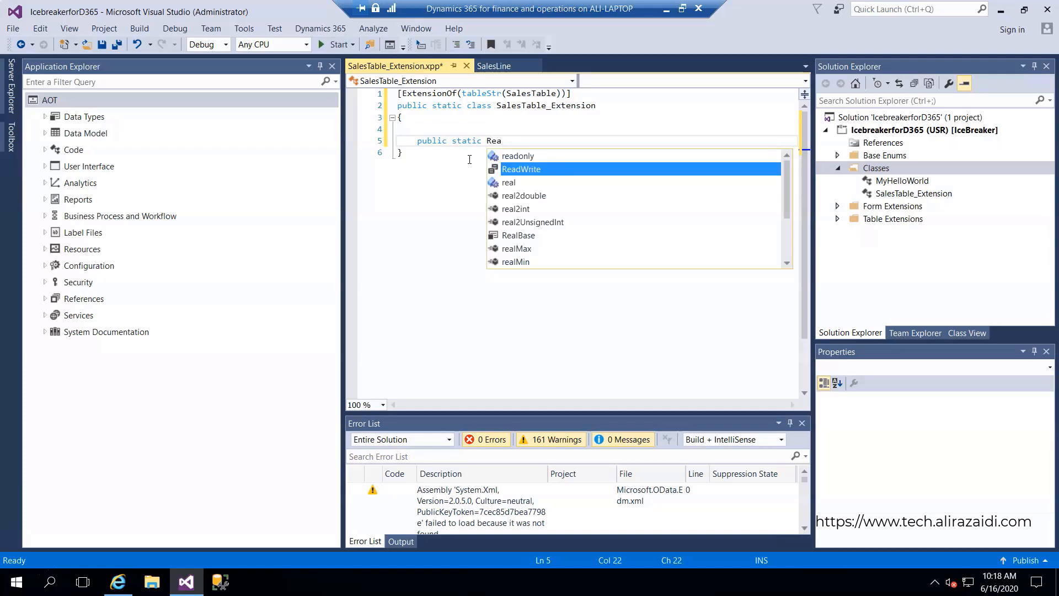
{"action": "type", "text": "display Amount getTotalLines"}
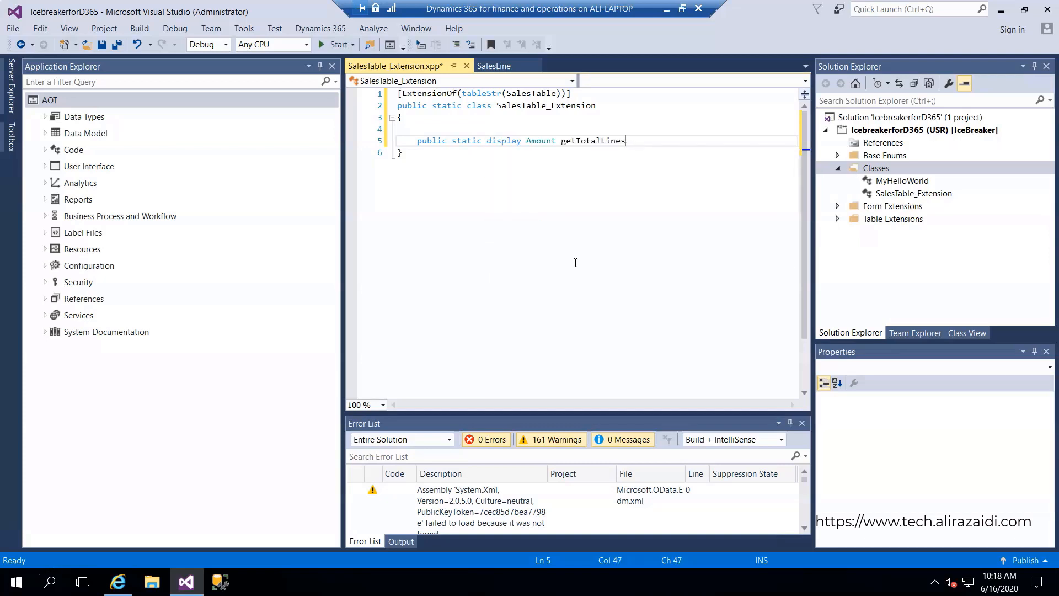
{"action": "type", "text": "Amount"}
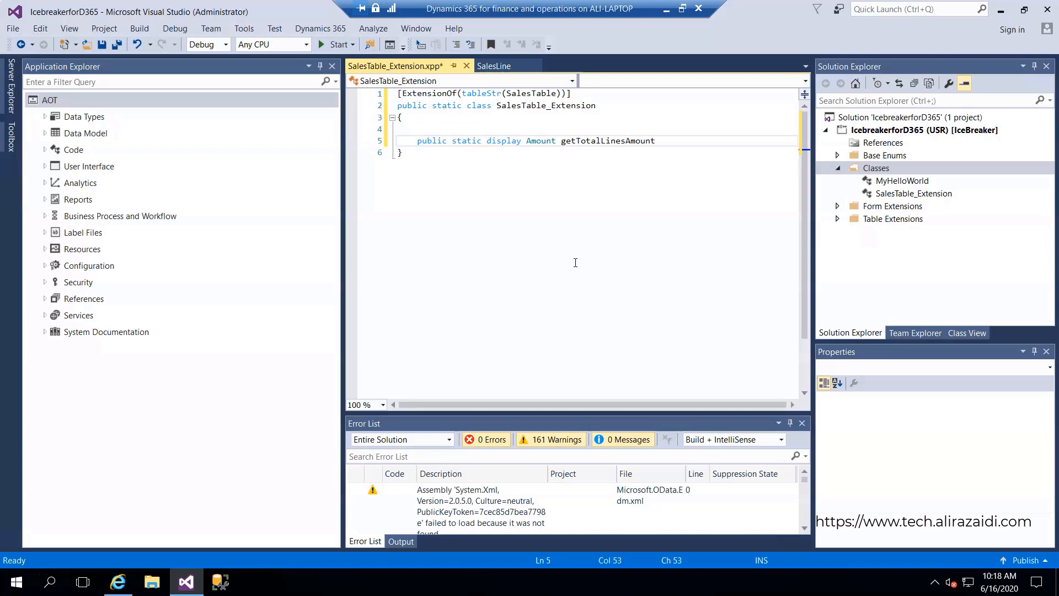
{"action": "type", "text": "(this"}
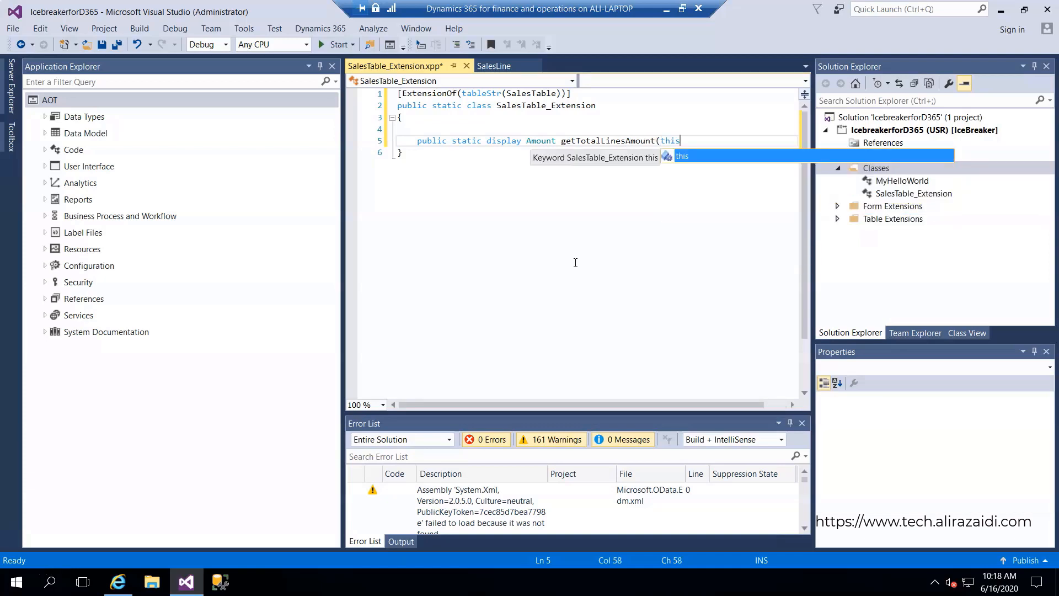
{"action": "type", "text": "sa"}
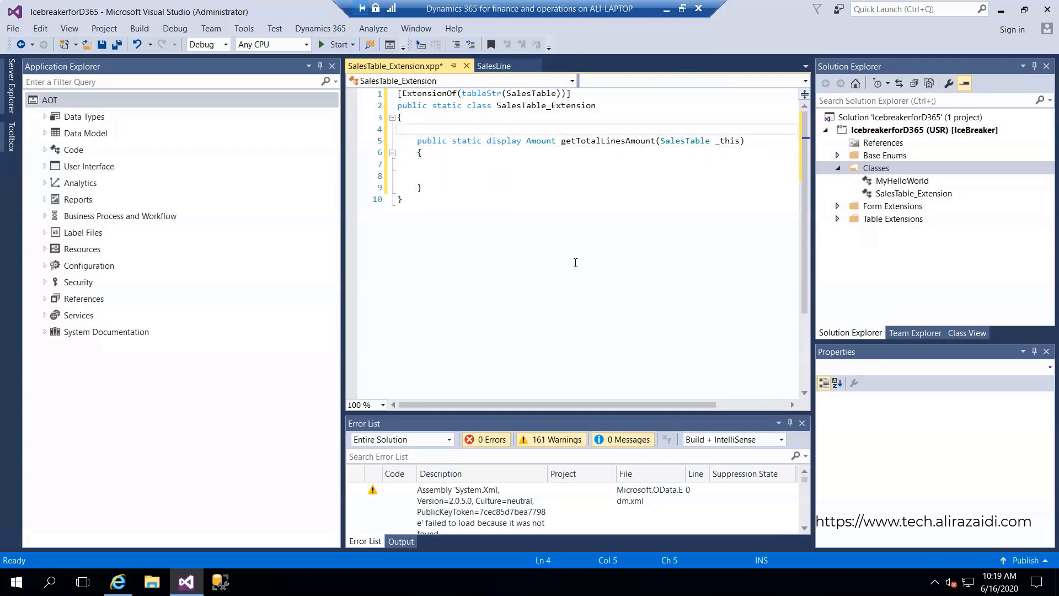
Add [SysClientCacheDataMethod(false)] and return _line.SalesPrice * _line.SalesQty.
{"action": "type", "text": "["}
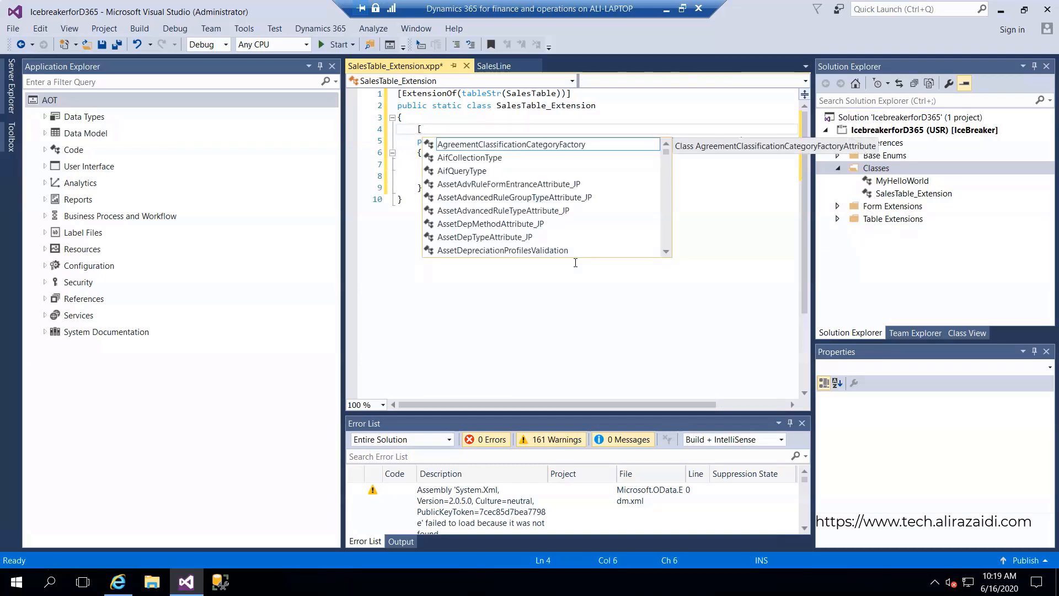
{"action": "mouse_move", "coordinate": [509, 175]}
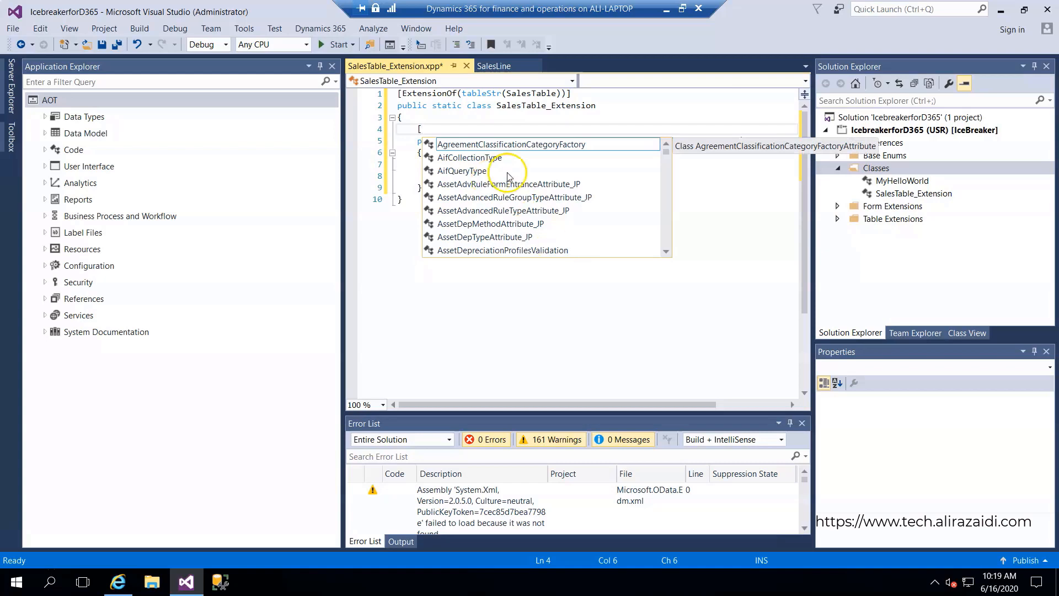
{"action": "type", "text": "SysClientCacheDataMethod("}
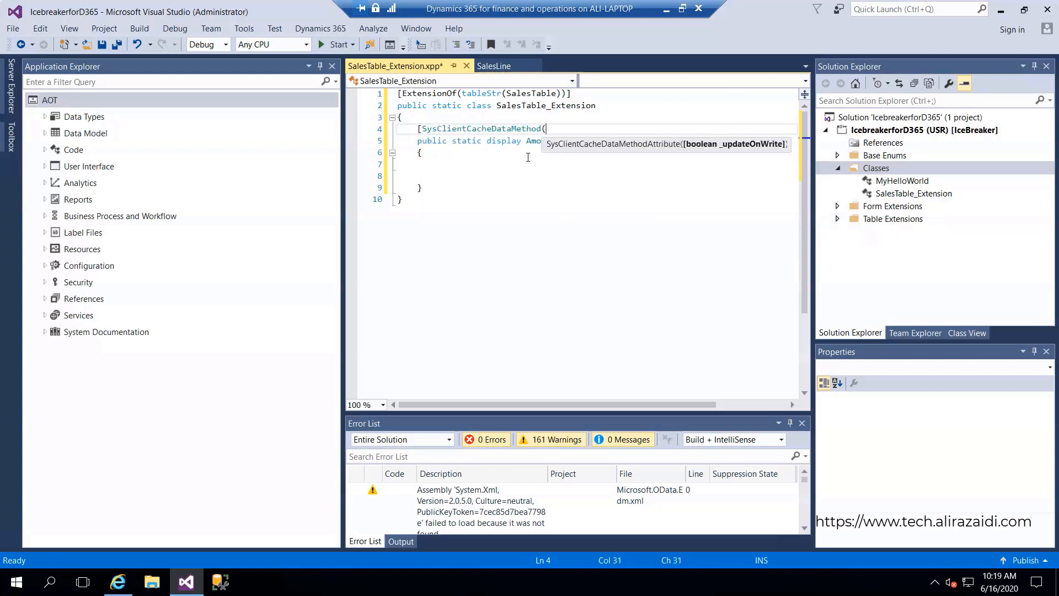
{"action": "type", "text": "false)]"}
{"action": "type", "text": "return _line.SalesPrice"}
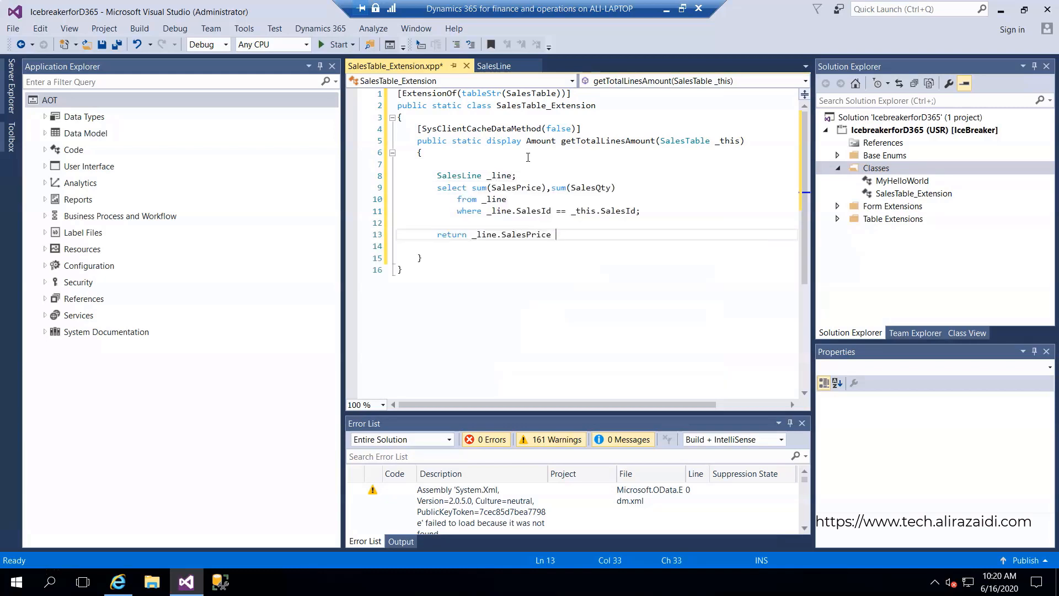
{"action": "type", "text": "*"}
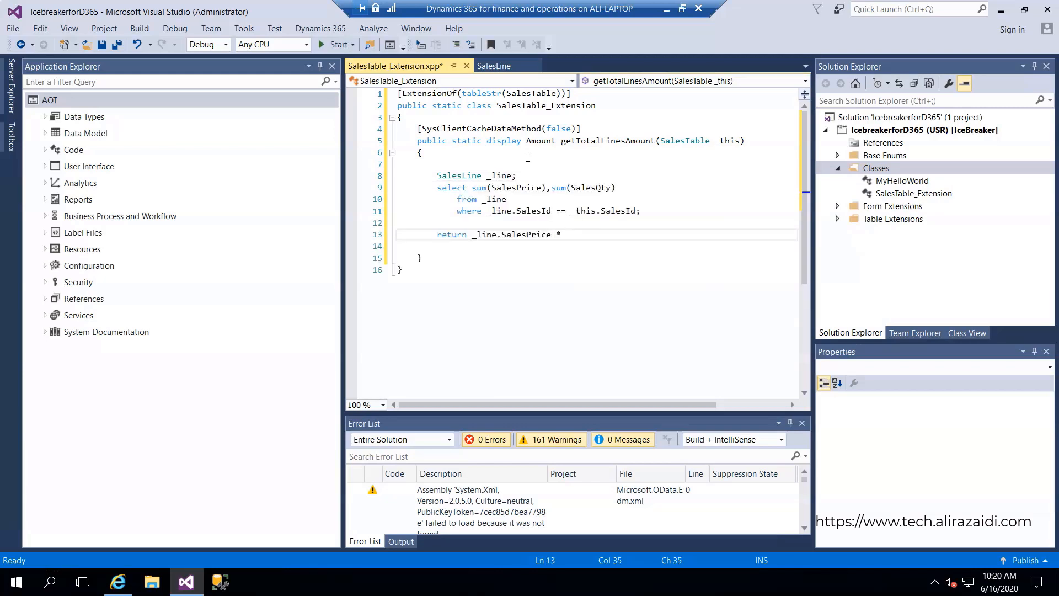
{"action": "type", "text": "Sales"}
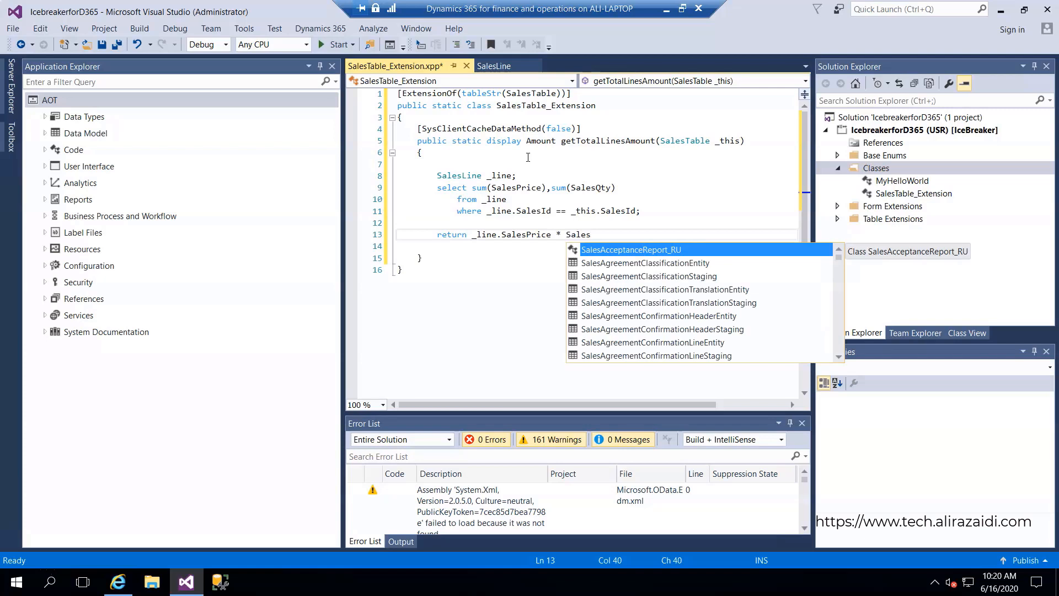
{"action": "type", "text": "_line."}
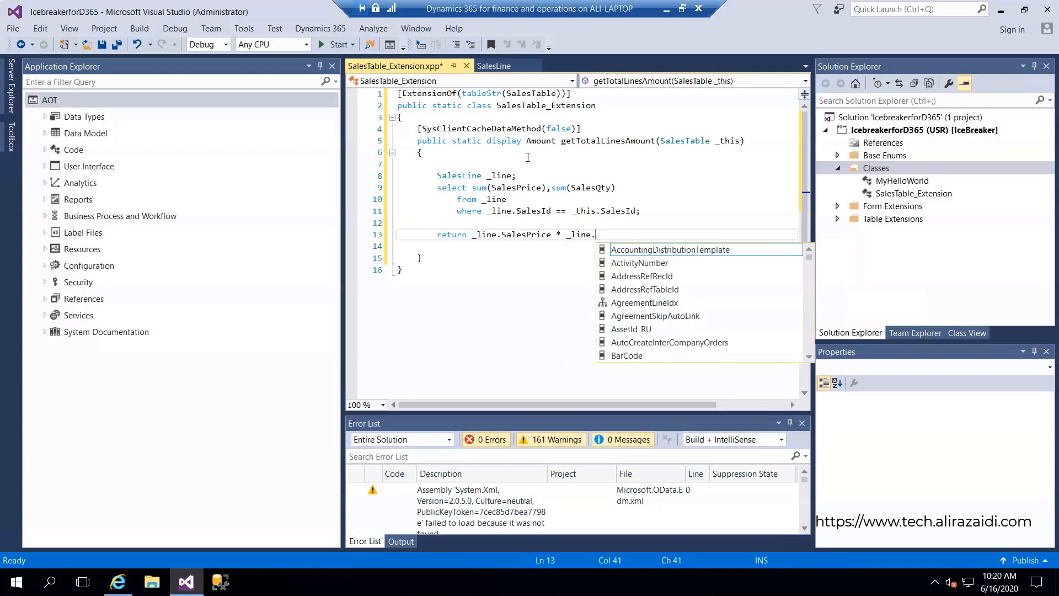
{"action": "type", "text": "salesqq"}
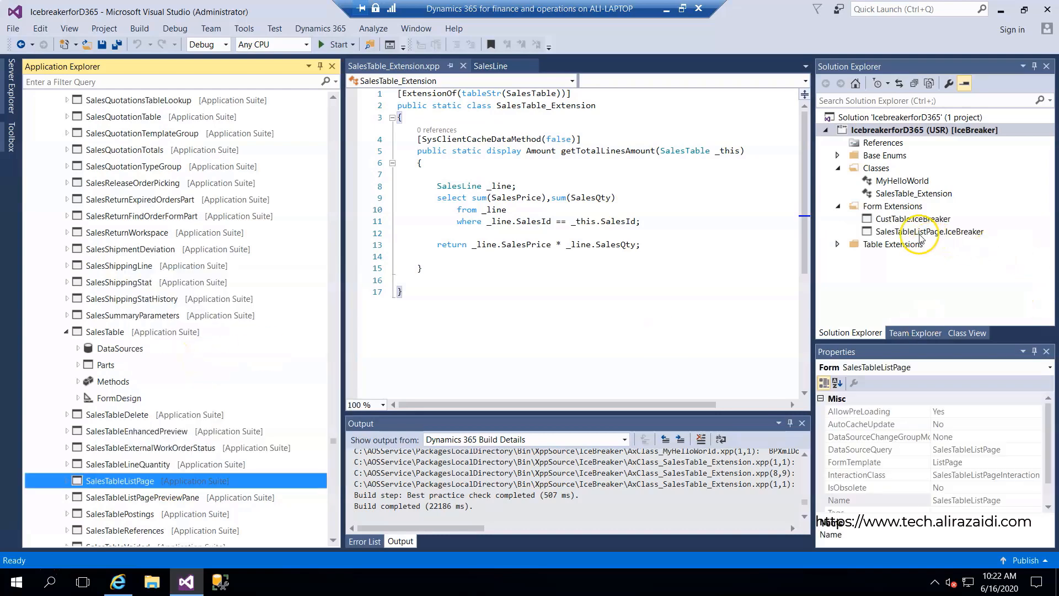
In SalesTableListPage.IceBreaker, give TotalSales a label and SalesTable as data source.
{"action": "double_click", "coordinate": [930, 231]}
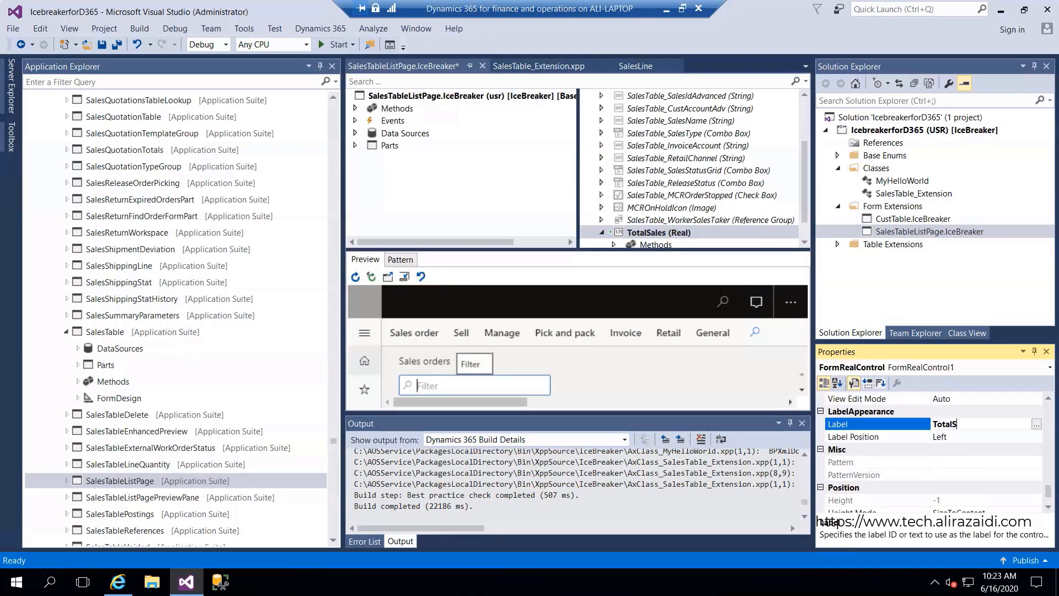
{"action": "type", "text": "A"}
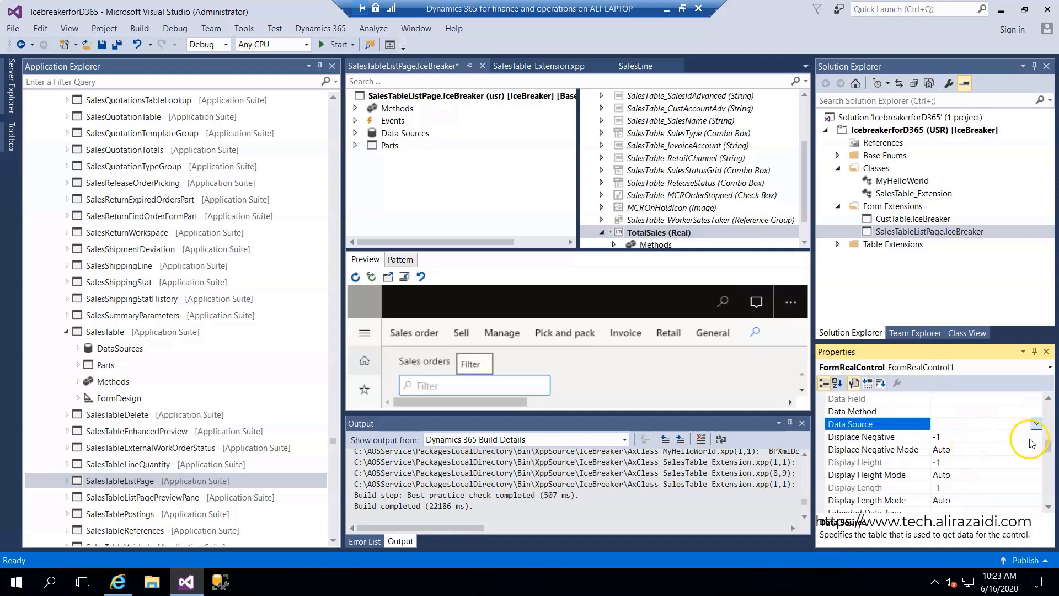
{"action": "mouse_move", "coordinate": [993, 445]}
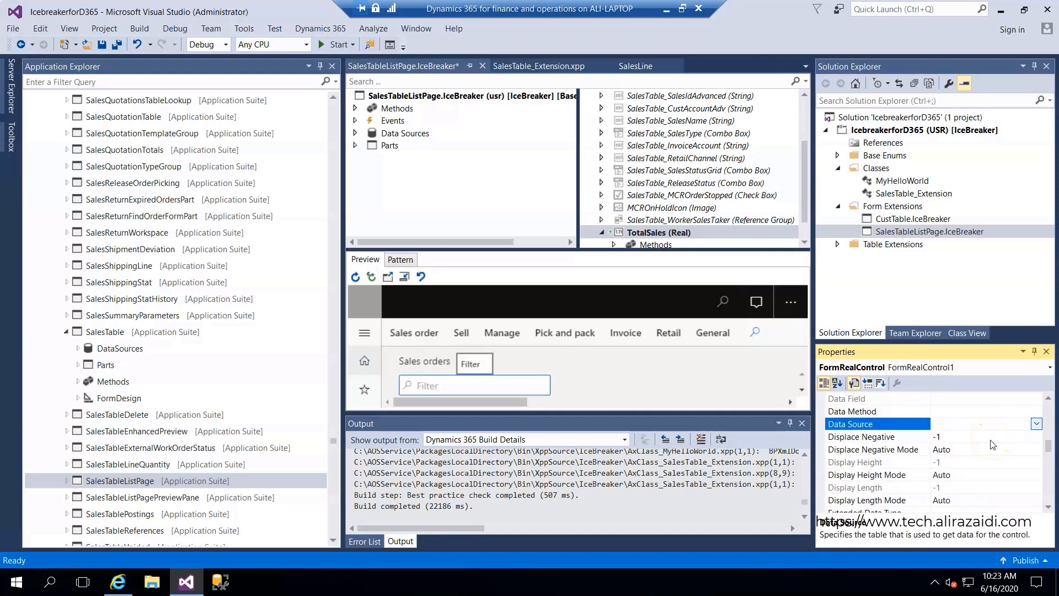
{"action": "left_click", "coordinate": [1037, 423]}
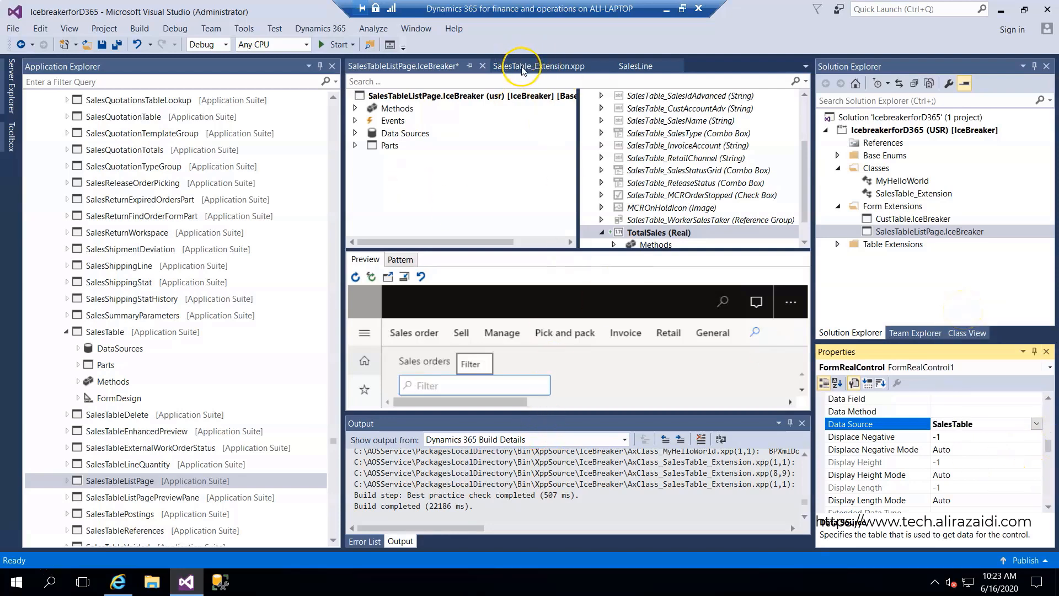
{"action": "left_click", "coordinate": [539, 65]}
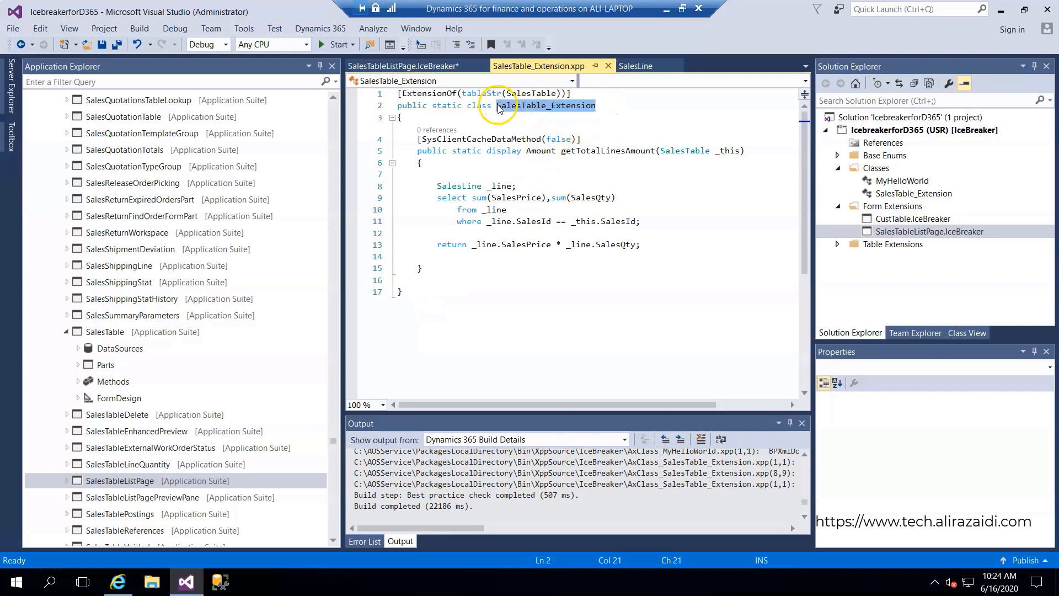
Type SalesTable_Extension::getTotalLinesAmount on an empty line in the extension class.
{"action": "left_click", "coordinate": [460, 280]}
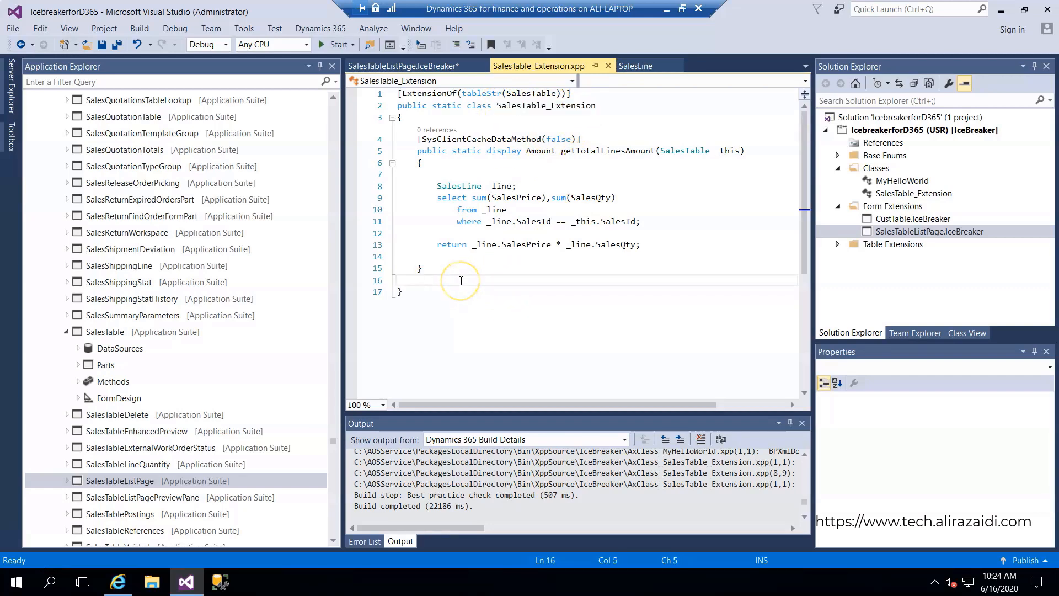
{"action": "type", "text": "SalesTable_Extension"}
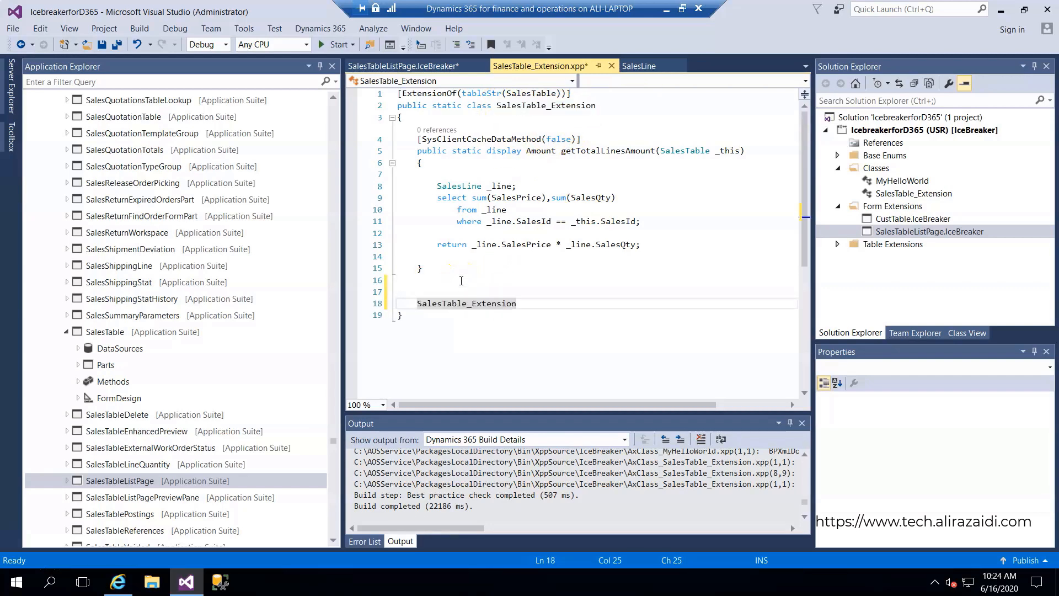
{"action": "type", "text": "::getTotalLinesAmount"}
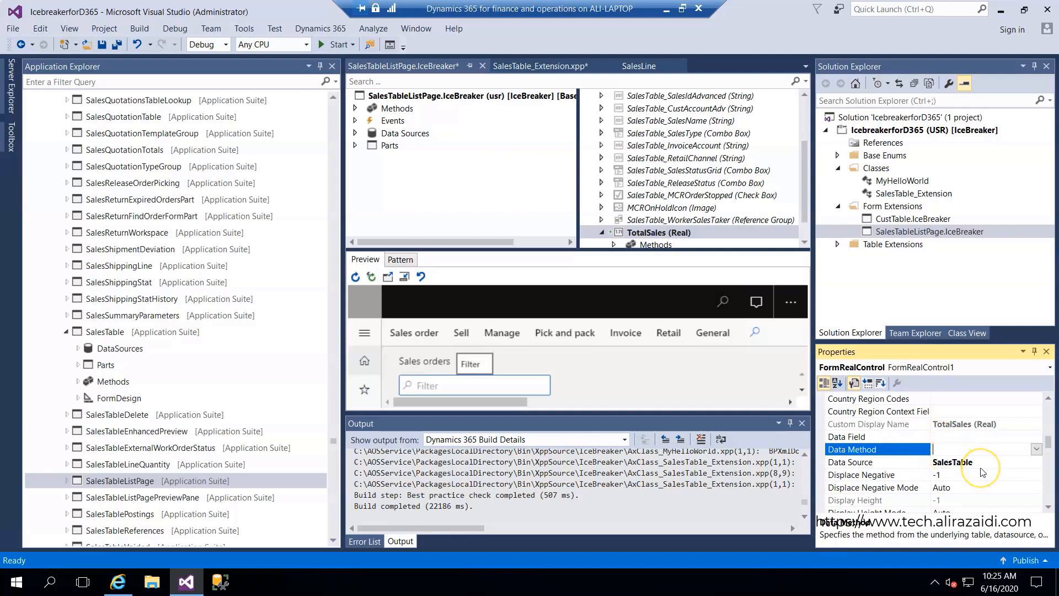
Enter SalesTable_Extension::getTotalLinesAmount as TotalSales' Data Method and build the project.
{"action": "type", "text": "on::getTotalLinesAmount"}
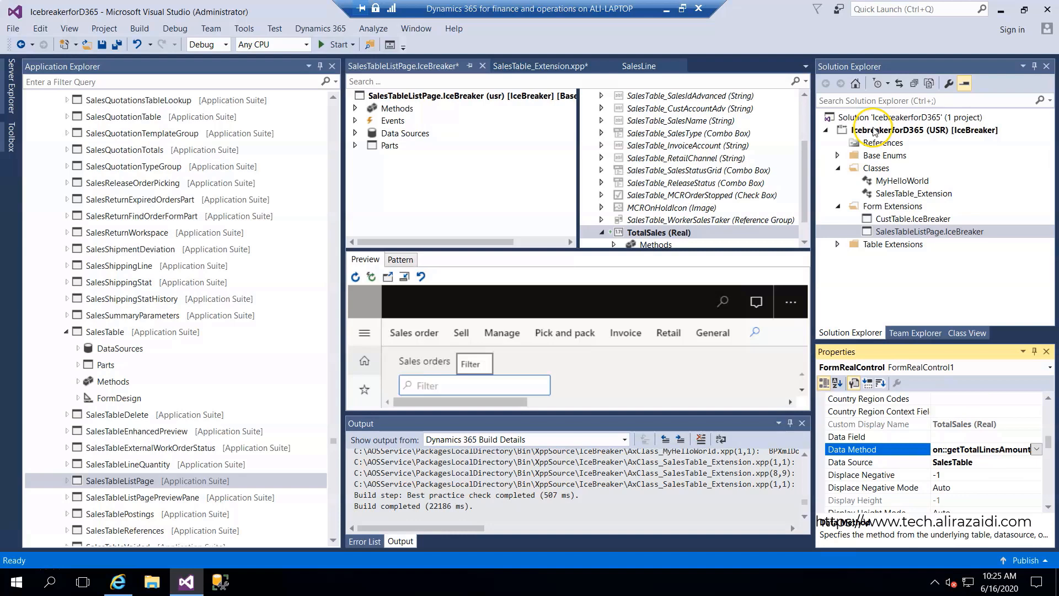
{"action": "right_click", "coordinate": [912, 130]}
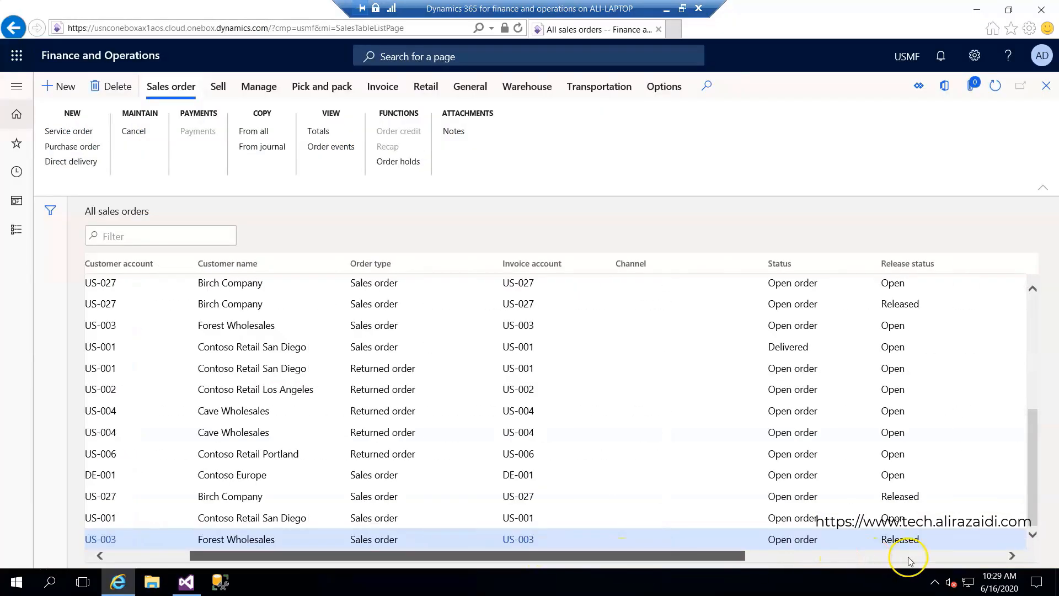
Scroll the sales orders grid to the TotalSales column and inspect an amount.
{"action": "scroll", "scroll_direction": "right", "scroll_amount": 3}
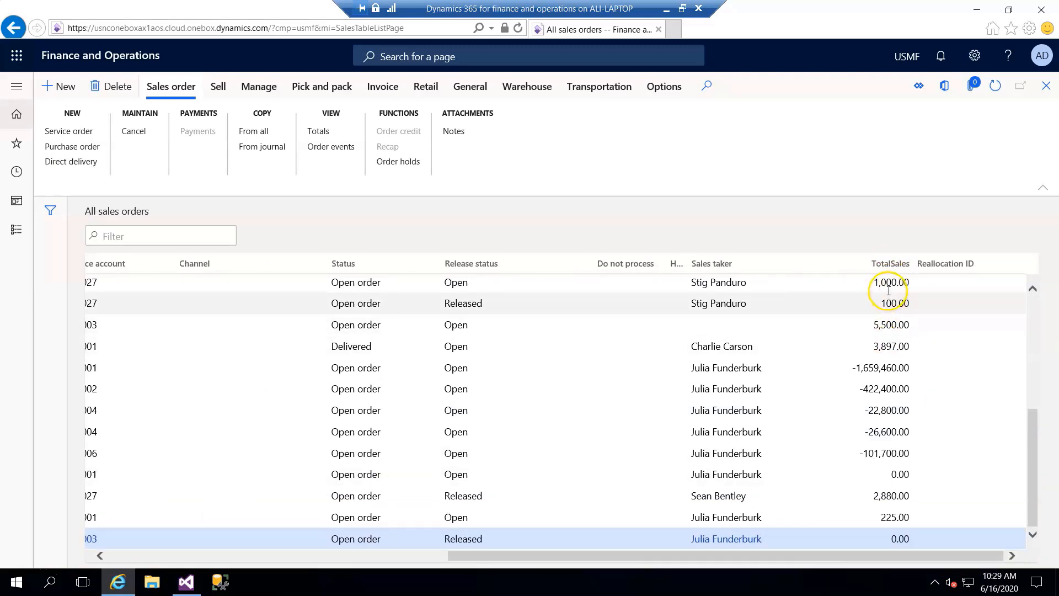
{"action": "mouse_move", "coordinate": [884, 372]}
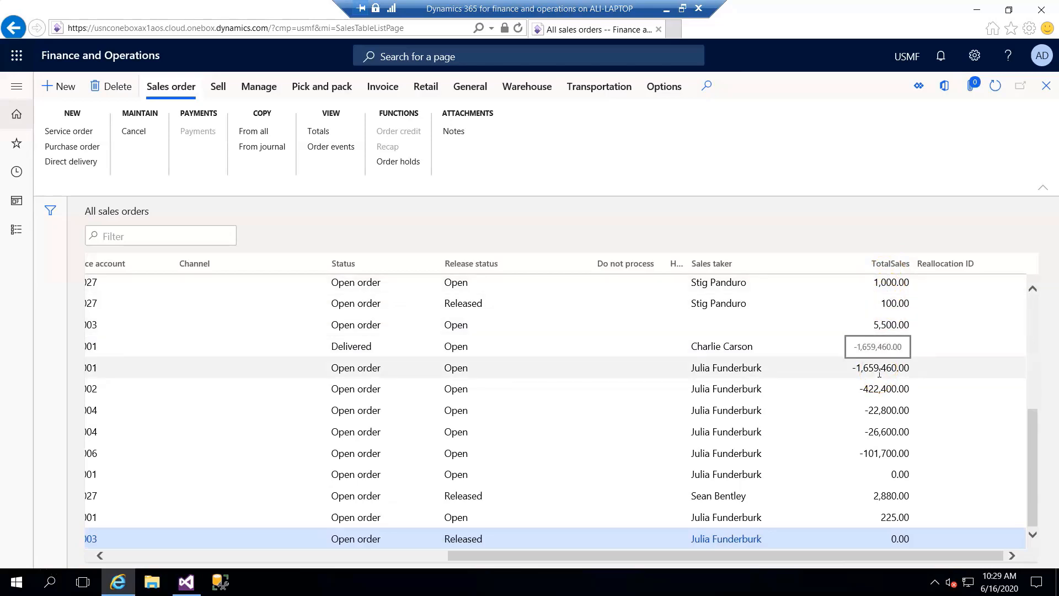
{"action": "left_click", "coordinate": [184, 581]}
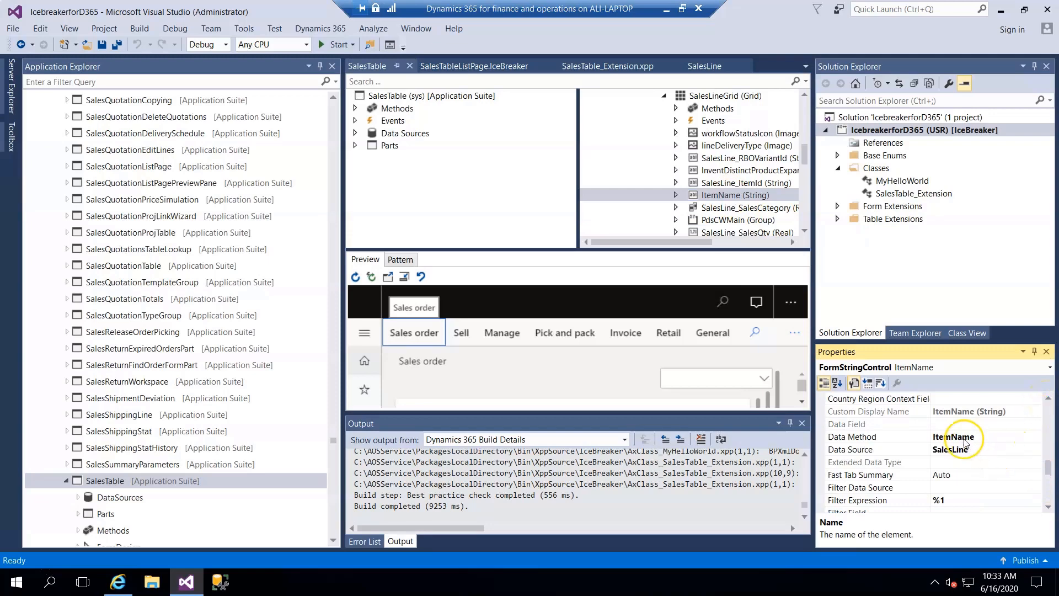
{"action": "mouse_move", "coordinate": [982, 441]}
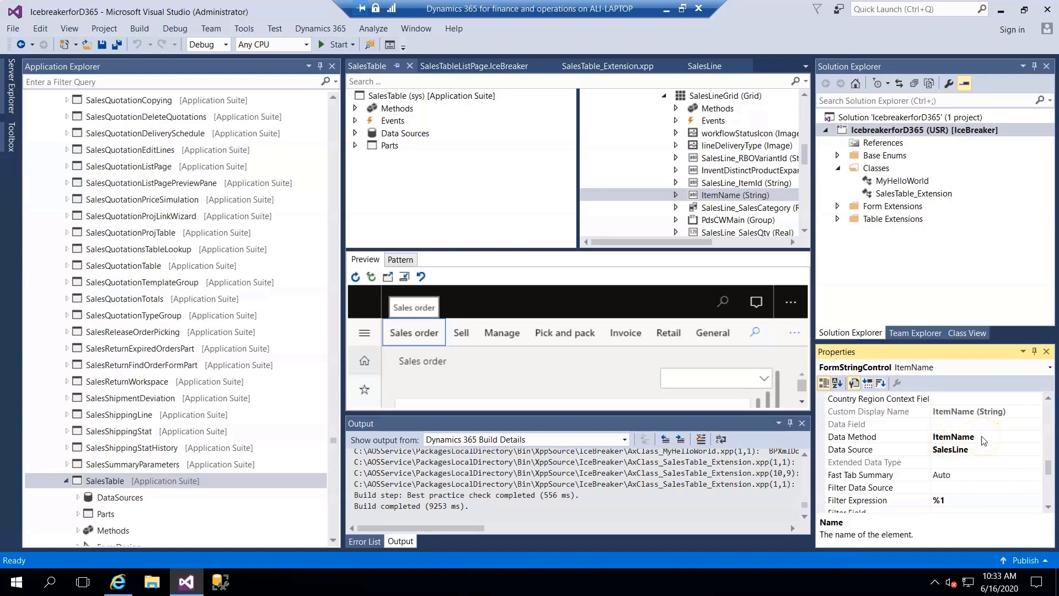
{"action": "mouse_move", "coordinate": [862, 283]}
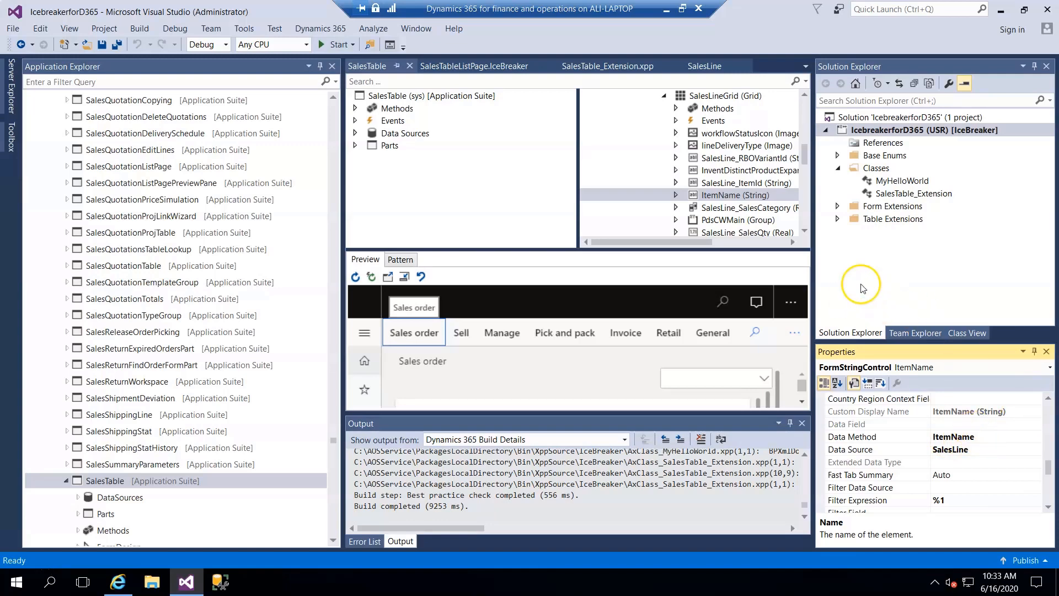
Add class SalesLine_Extension to Classes and declare [ExtensionOf(tableStr(SalesLine))].
{"action": "right_click", "coordinate": [876, 168]}
{"action": "type", "text": "C"}
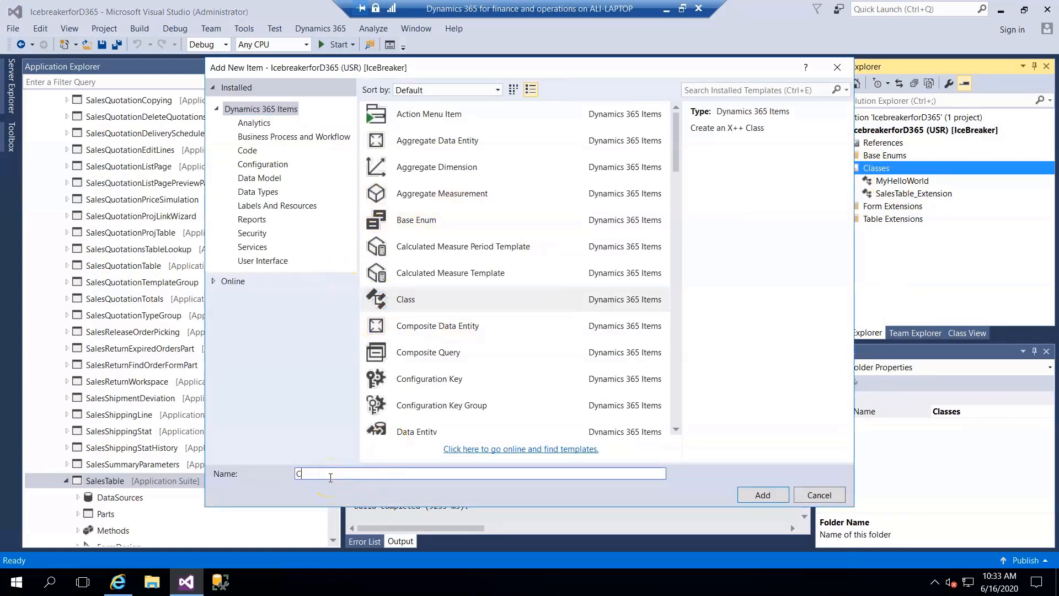
{"action": "left_click", "coordinate": [761, 494]}
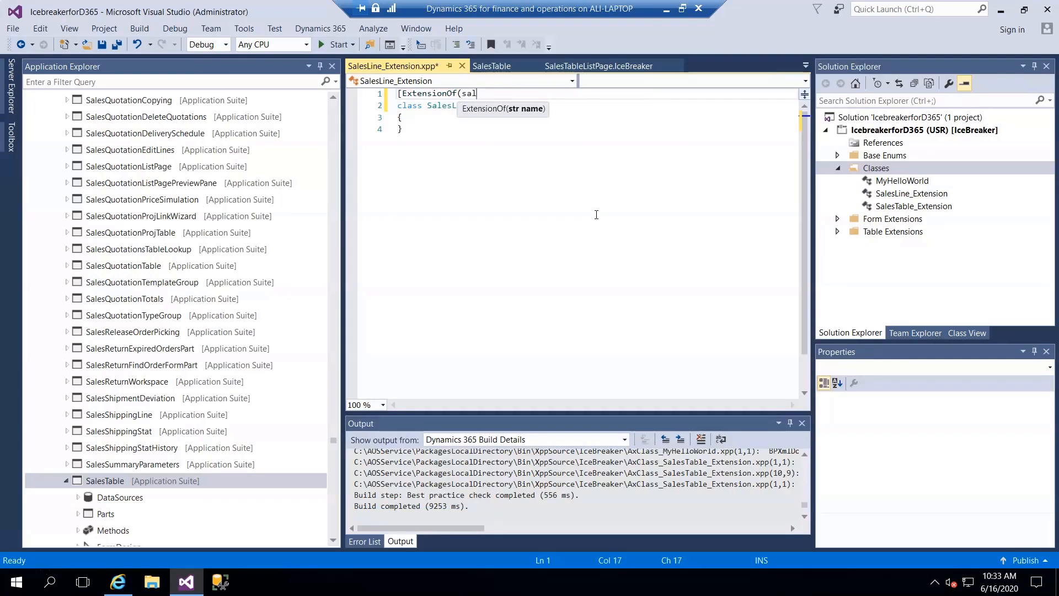
{"action": "key", "text": "Backspace"}
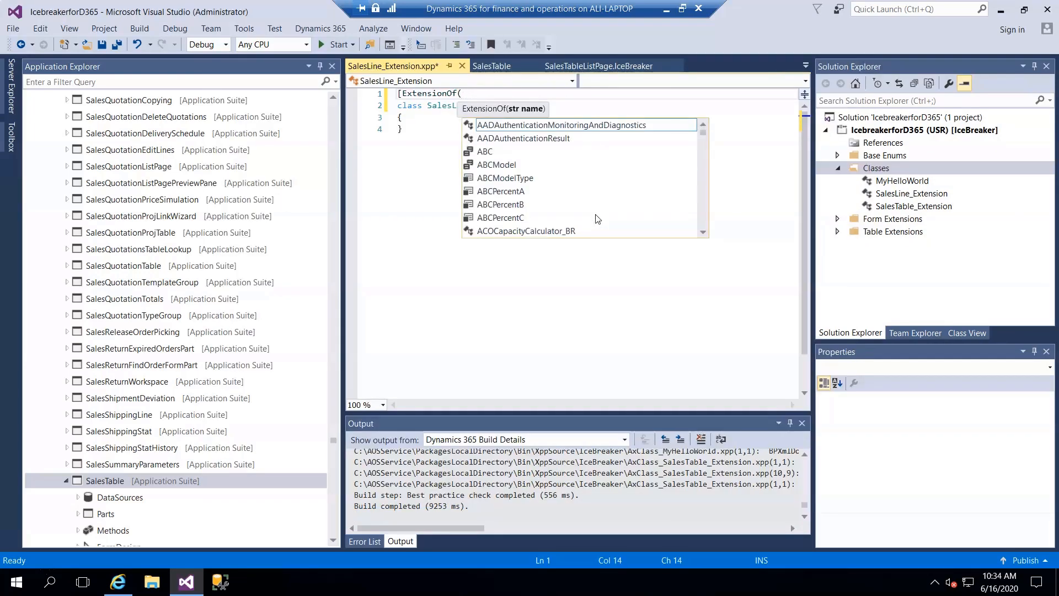
{"action": "type", "text": "tablest"}
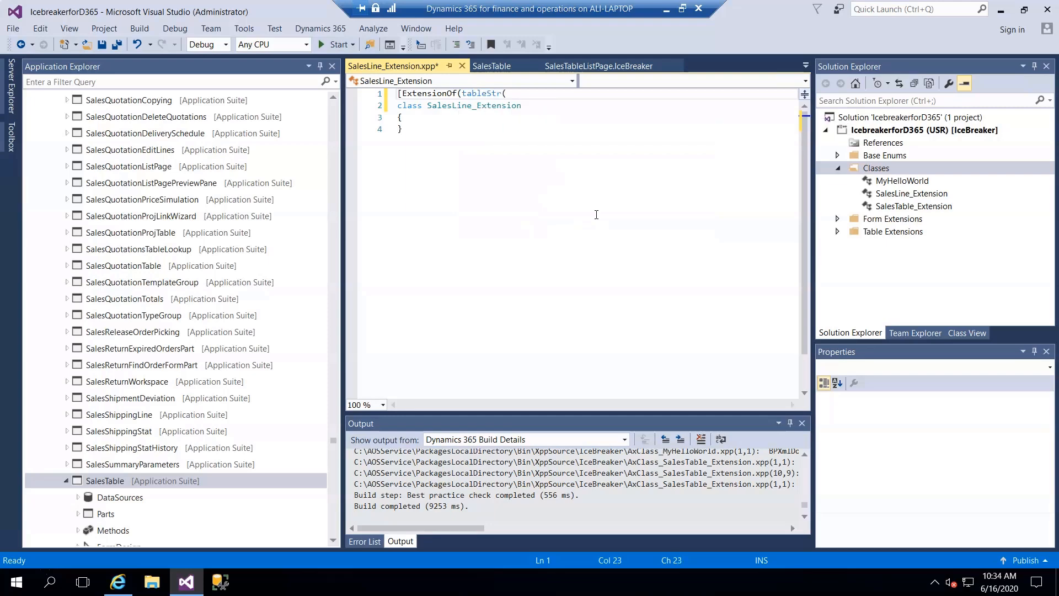
{"action": "type", "text": "SalesLine))]"}
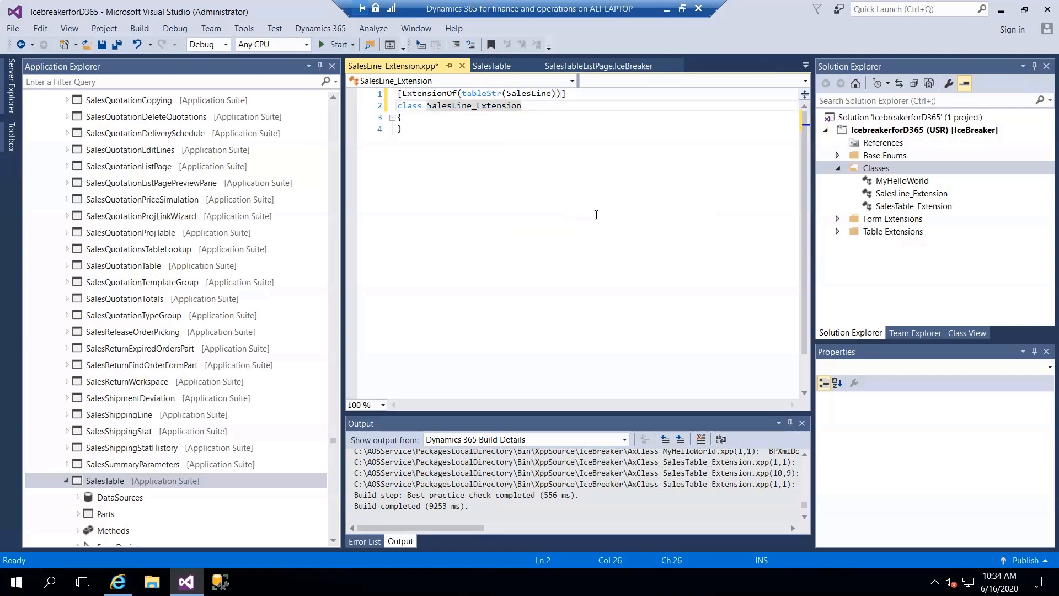
Inside itemName, store the base value with _name = next itemName().
{"action": "key", "text": "Return"}
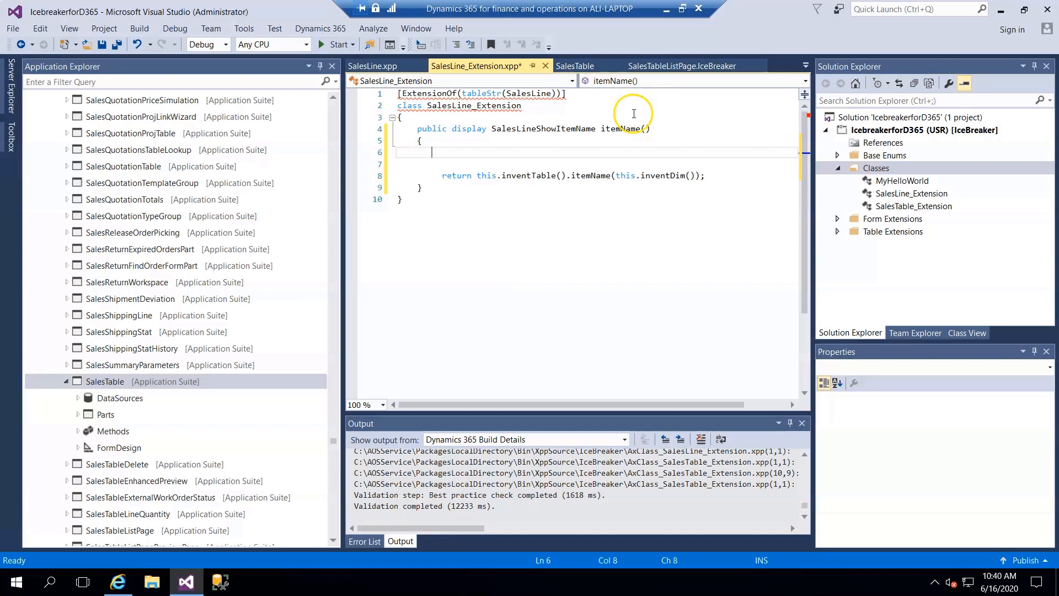
{"action": "double_click", "coordinate": [543, 129]}
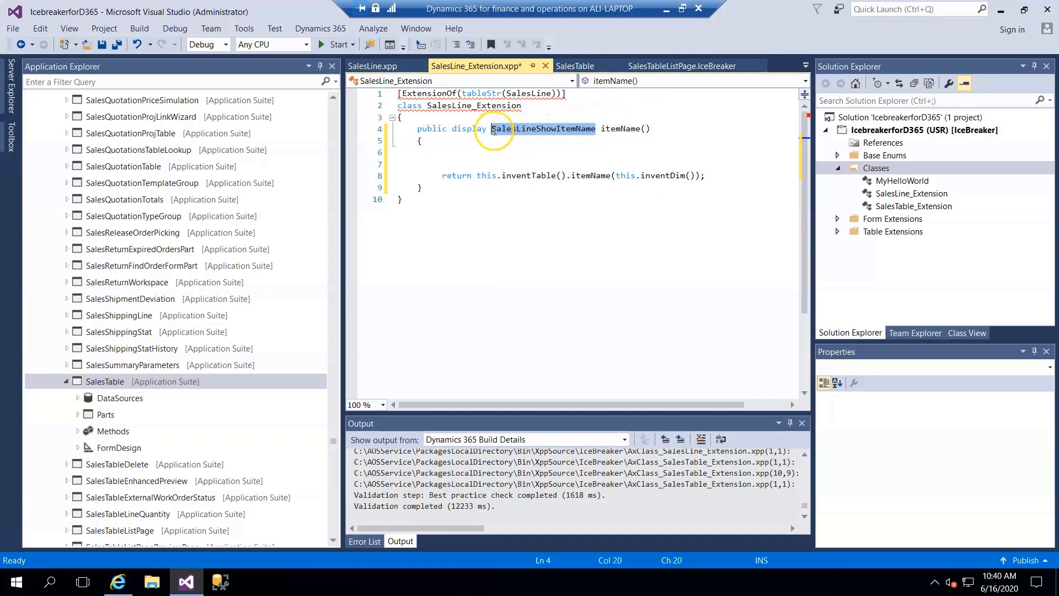
{"action": "left_click", "coordinate": [479, 153]}
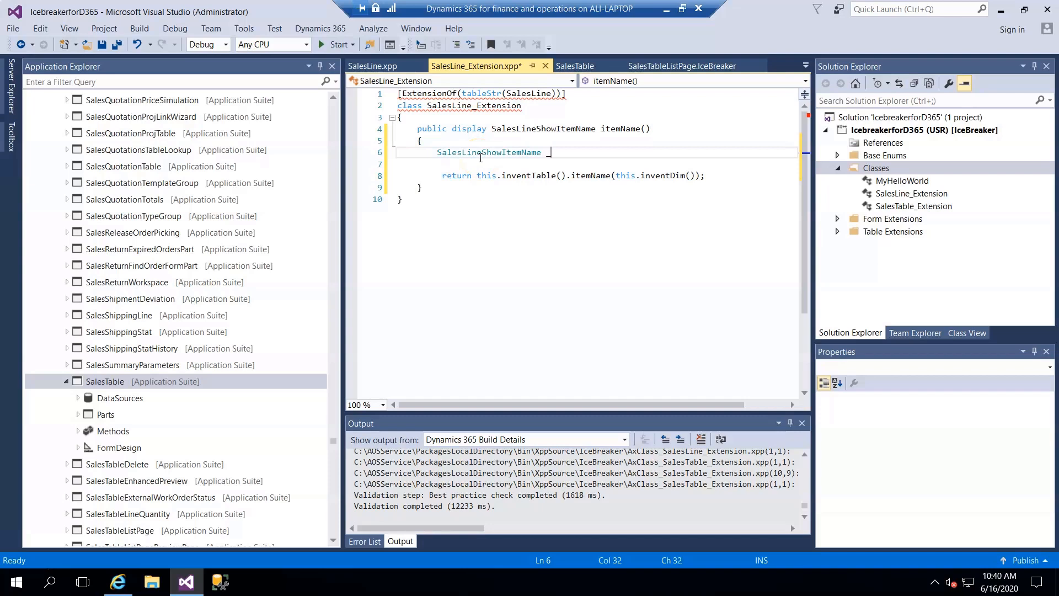
{"action": "type", "text": "name;"}
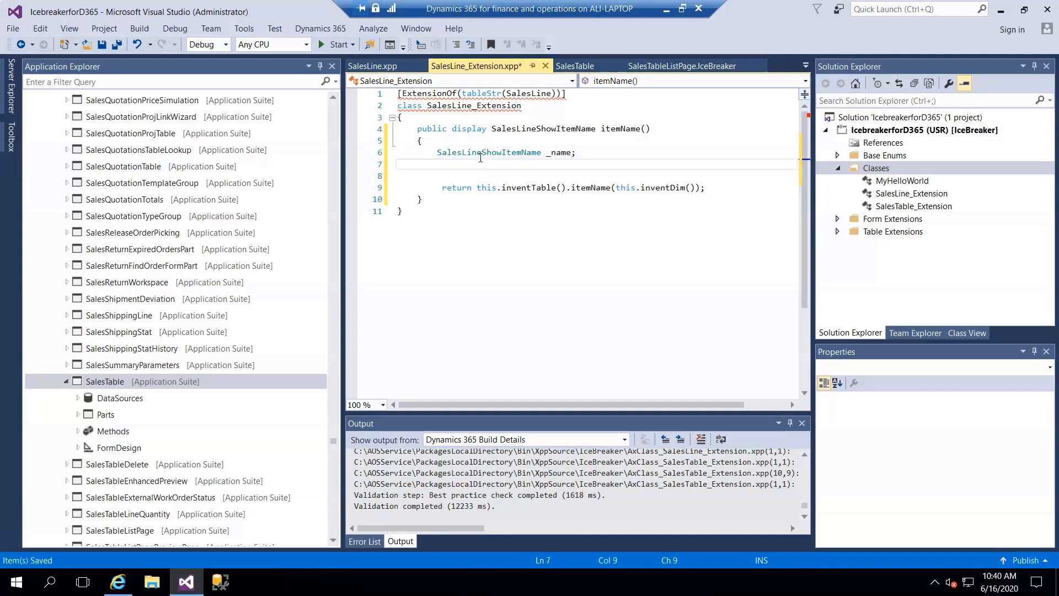
{"action": "type", "text": "_name"}
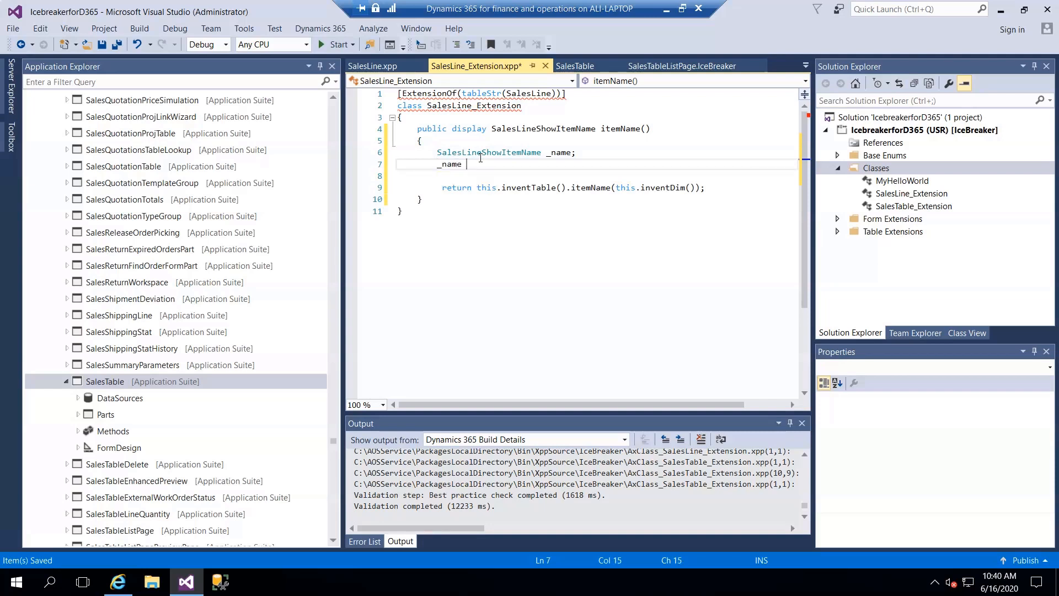
{"action": "type", "text": "= n"}
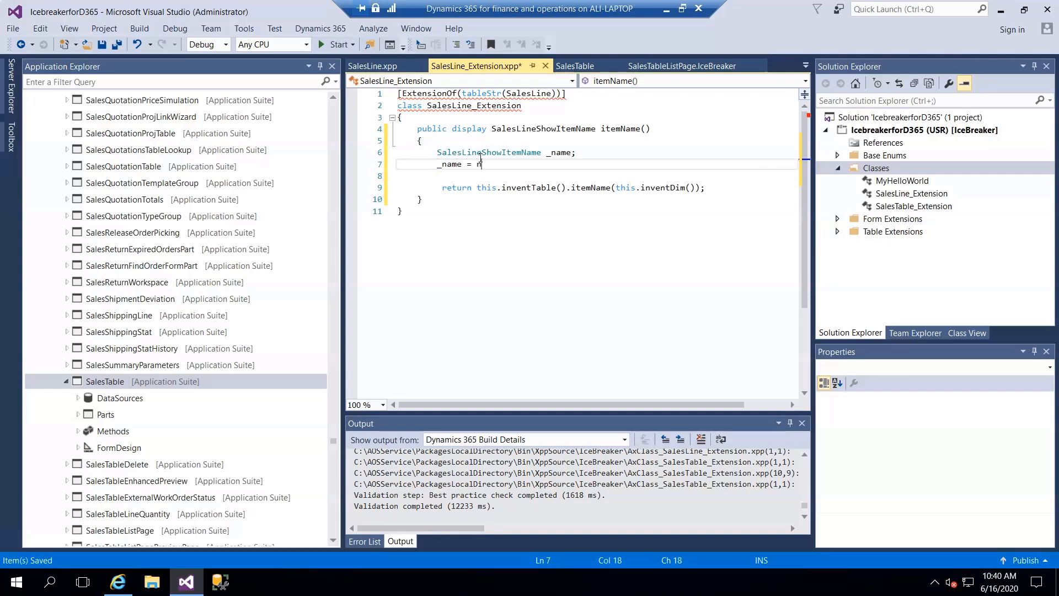
{"action": "type", "text": "ext"}
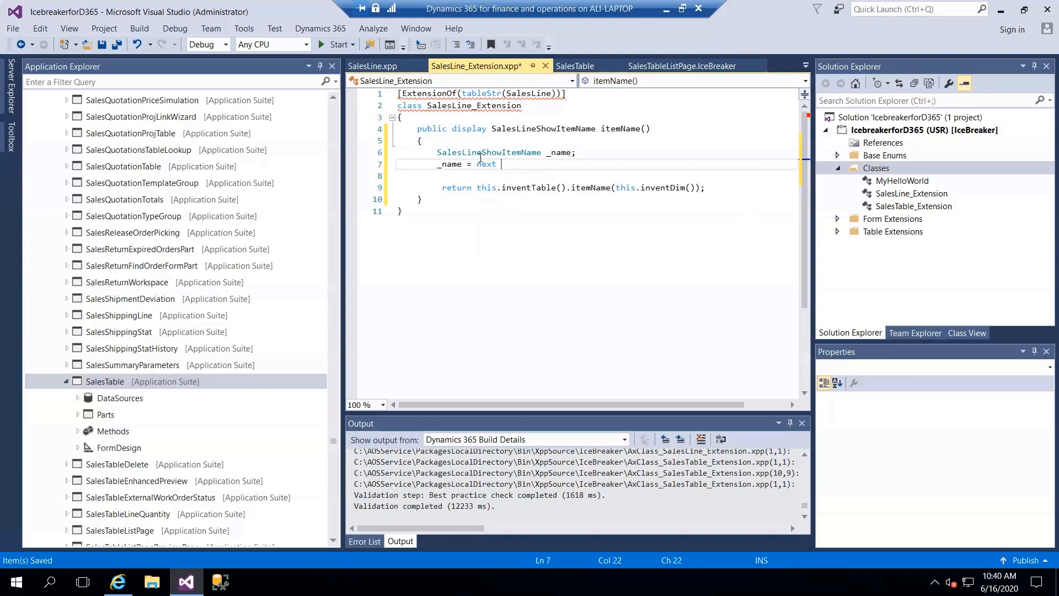
{"action": "type", "text": "Imt"}
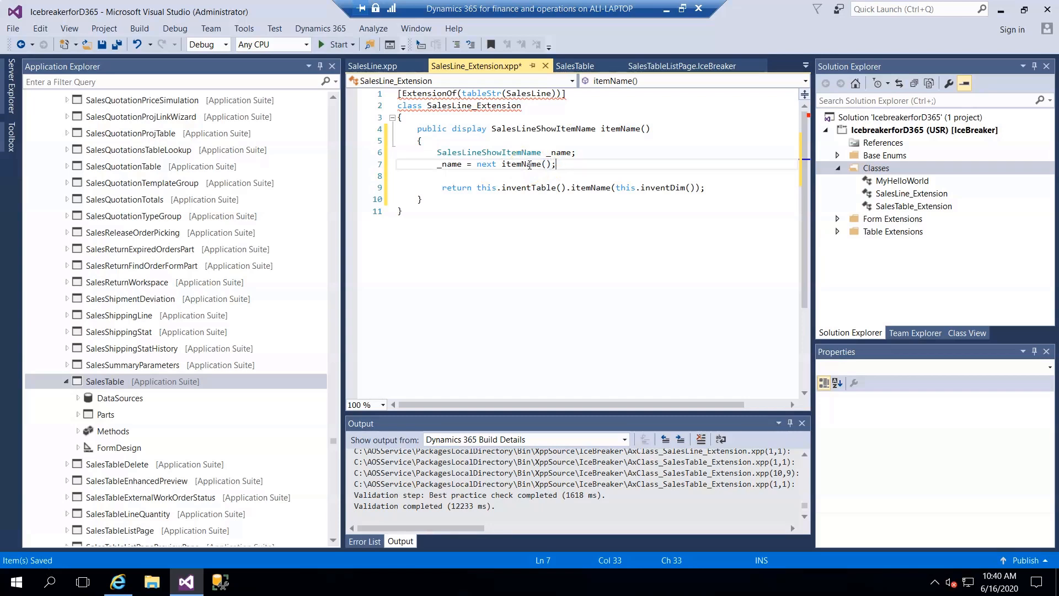
Mark the class final and begin a _name = "Ite… prefix assignment.
{"action": "left_click", "coordinate": [398, 105]}
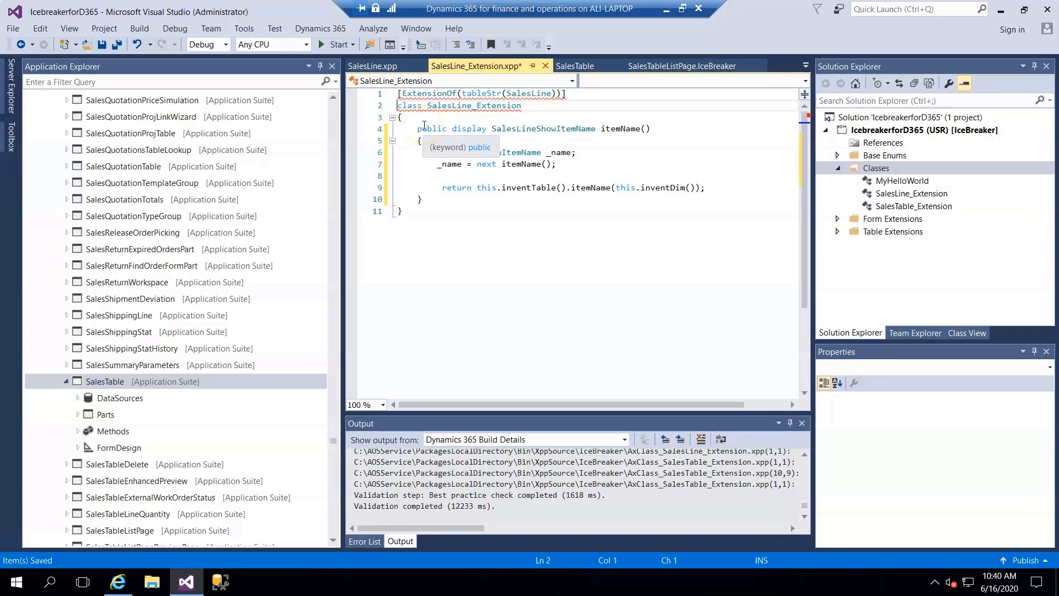
{"action": "type", "text": "final"}
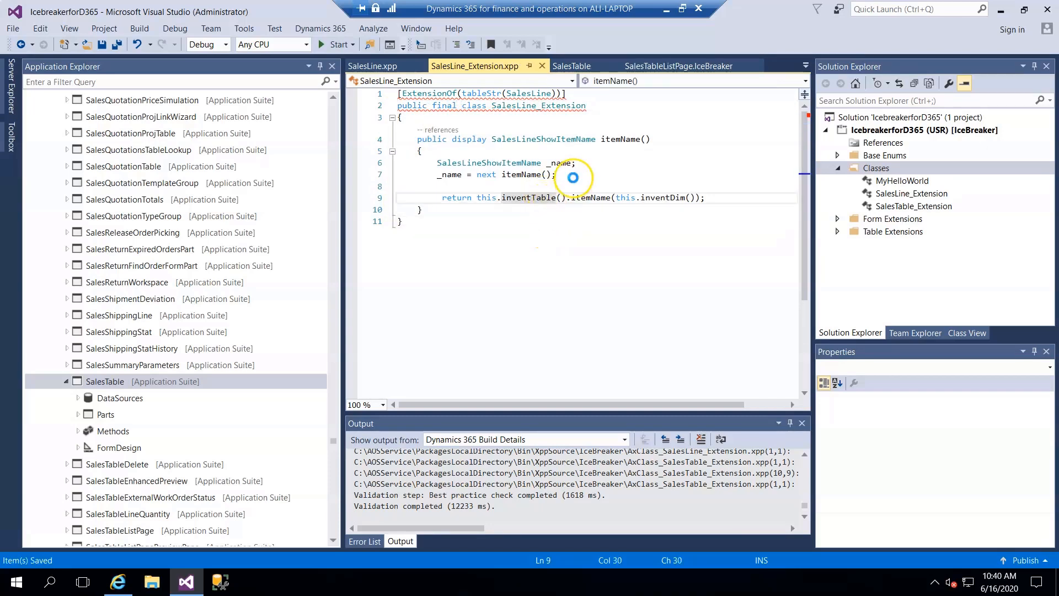
{"action": "left_click", "coordinate": [554, 175]}
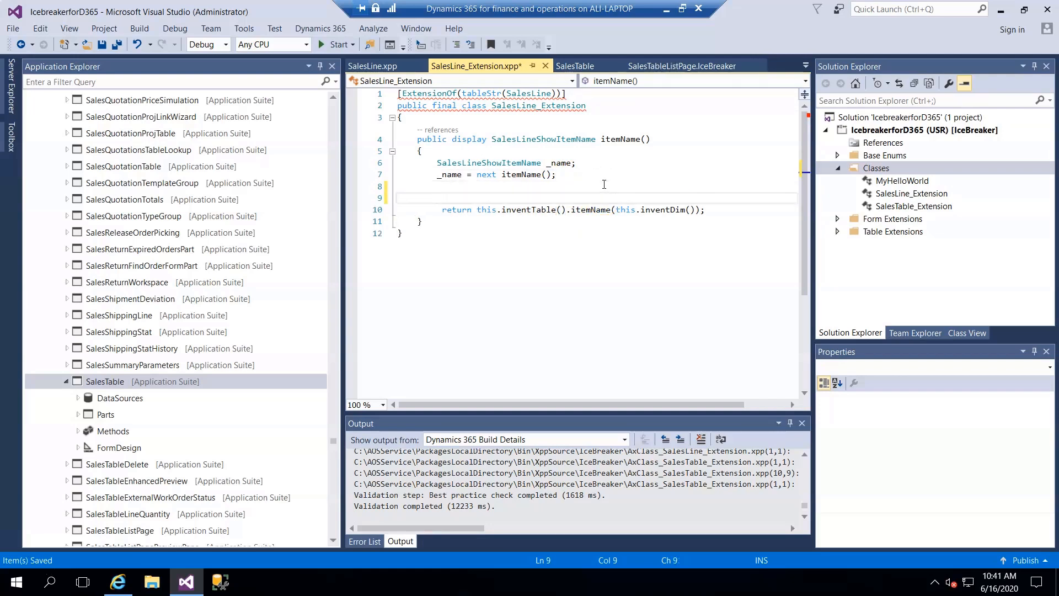
{"action": "type", "text": "_name"}
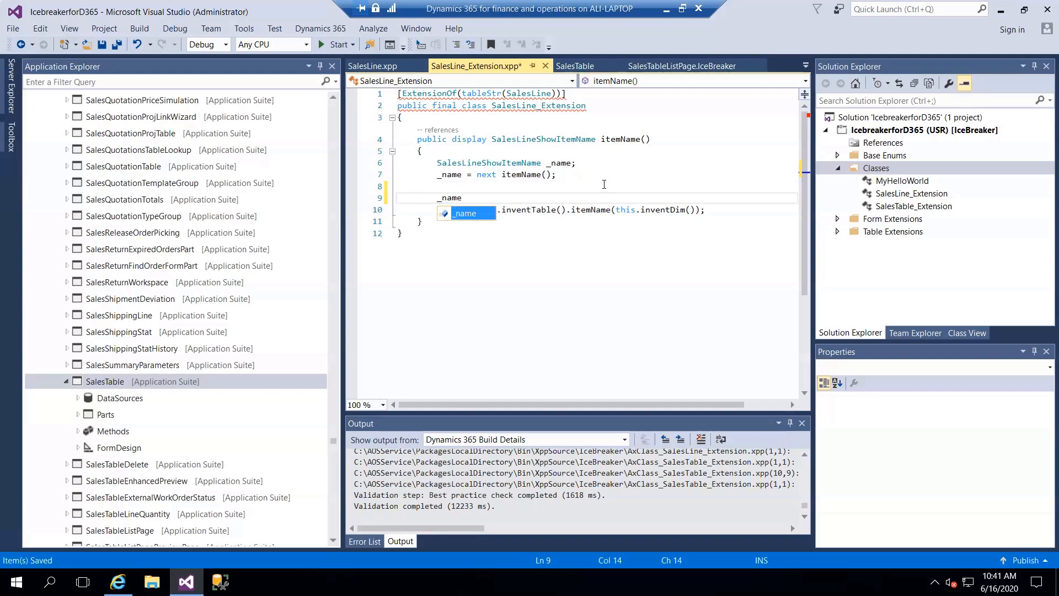
{"action": "type", "text": "=\""}
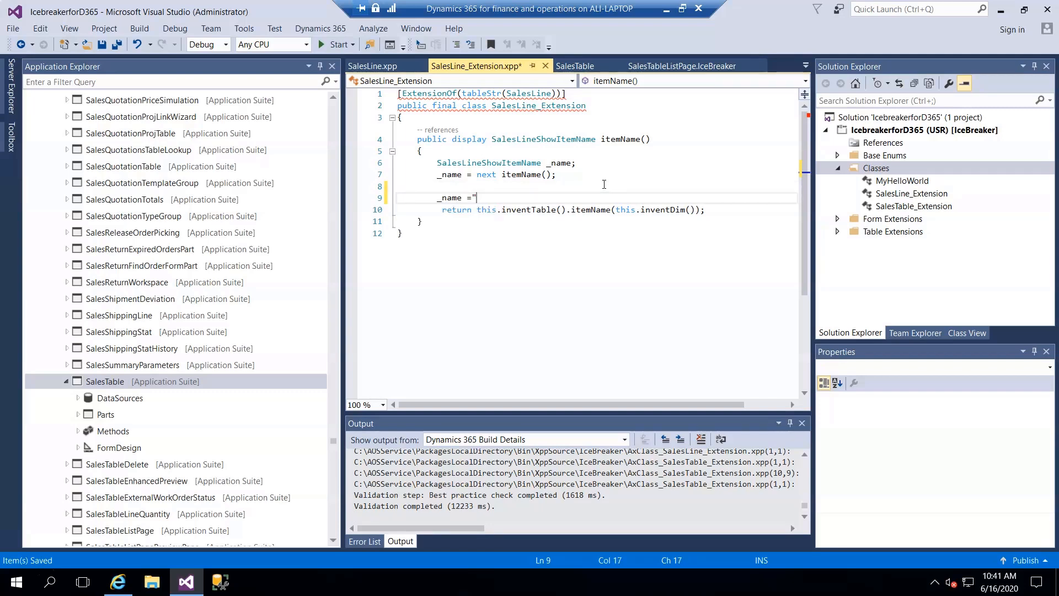
{"action": "type", "text": "Ite"}
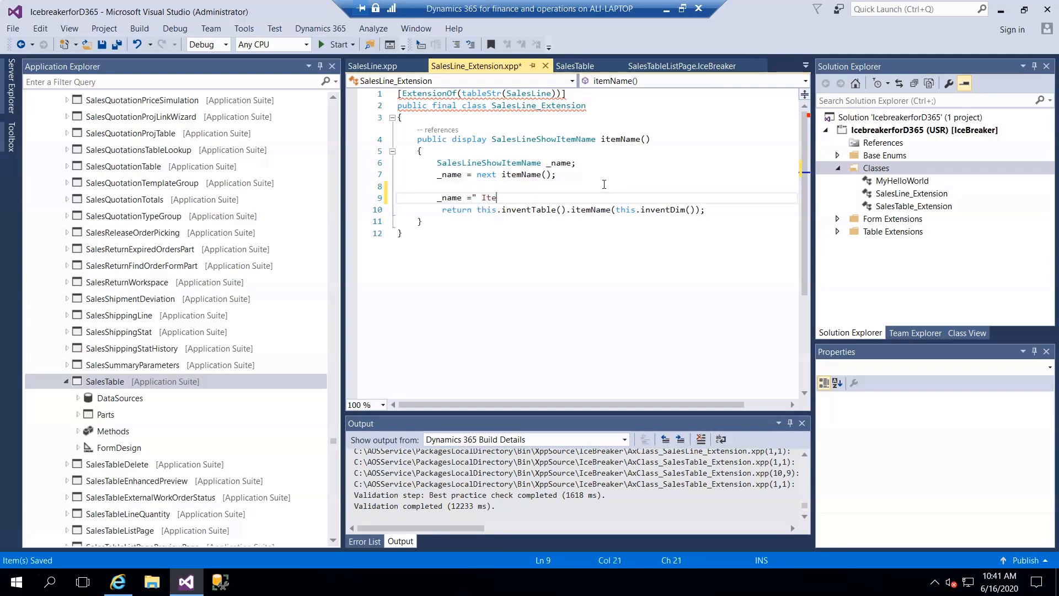
{"action": "key", "text": "Backspace"}
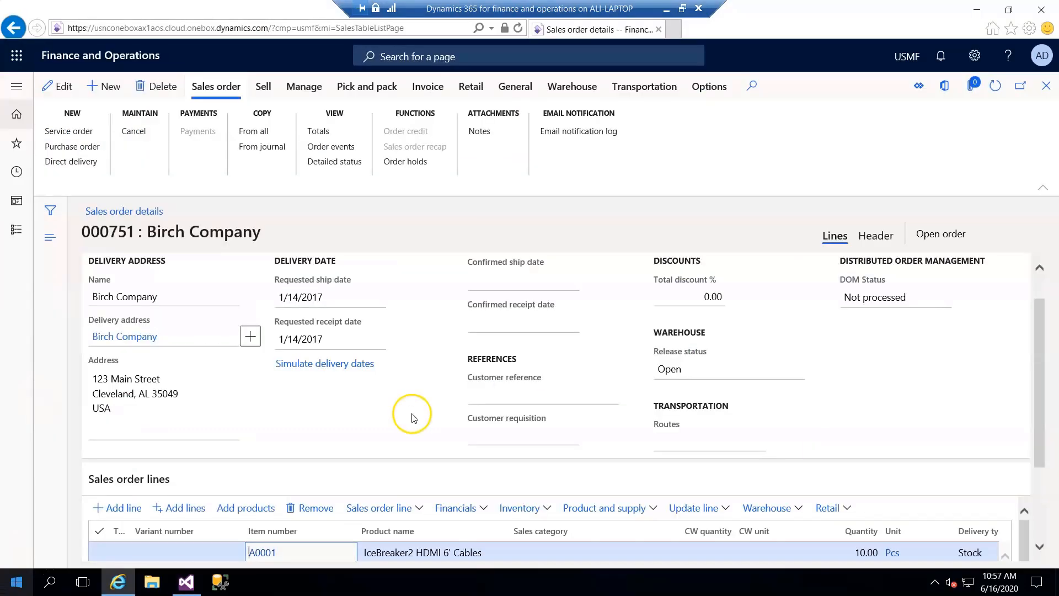
{"action": "mouse_move", "coordinate": [1044, 415]}
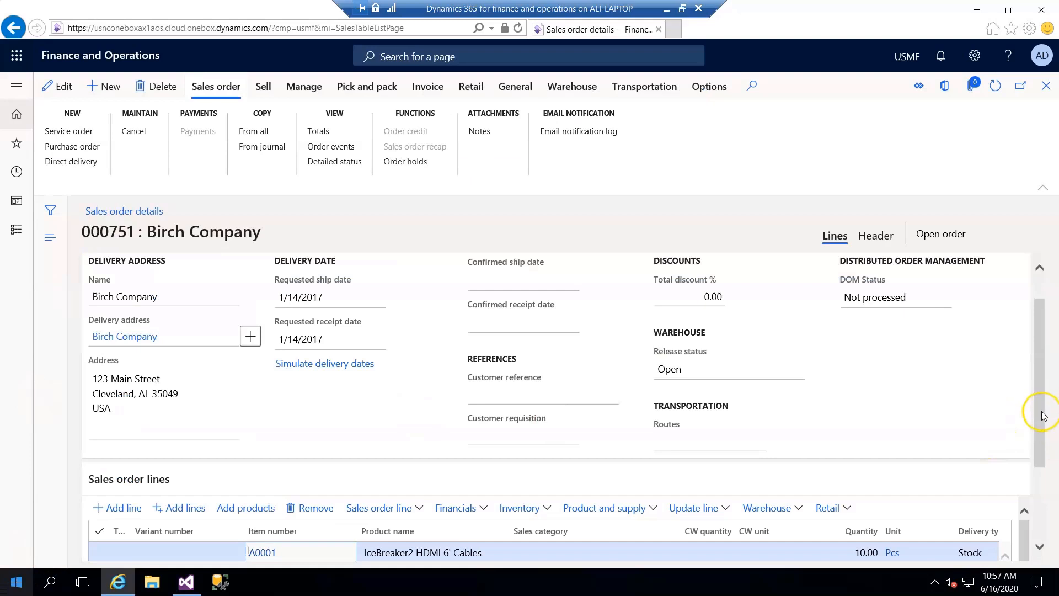
Verify order 000751's line reads 'IceBreaker2 HDMI 6' Cables', then return to Visual Studio.
{"action": "scroll", "scroll_direction": "down", "scroll_amount": 3}
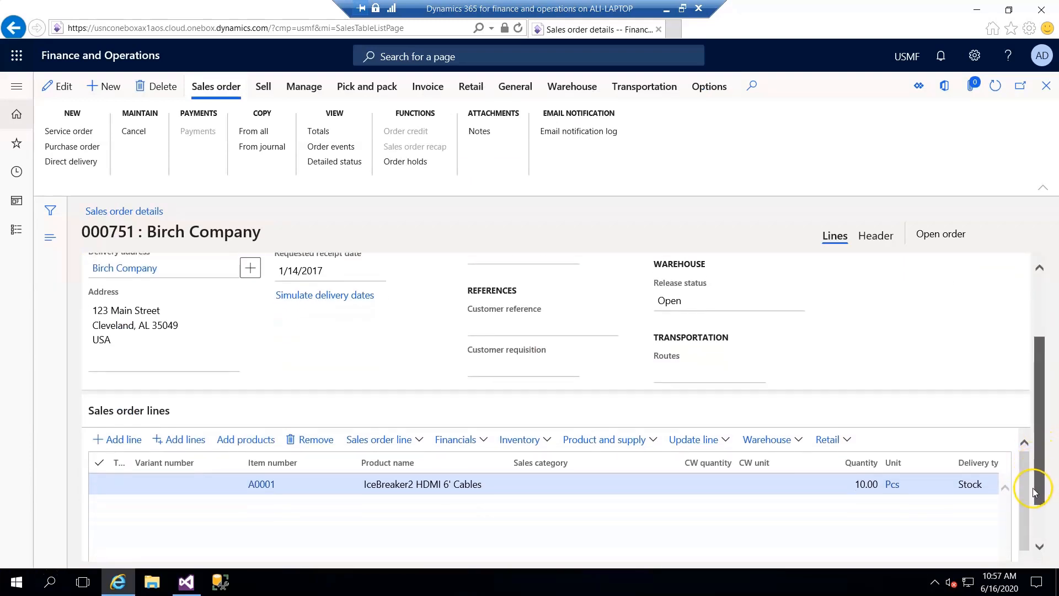
{"action": "scroll", "scroll_direction": "up", "scroll_amount": 3}
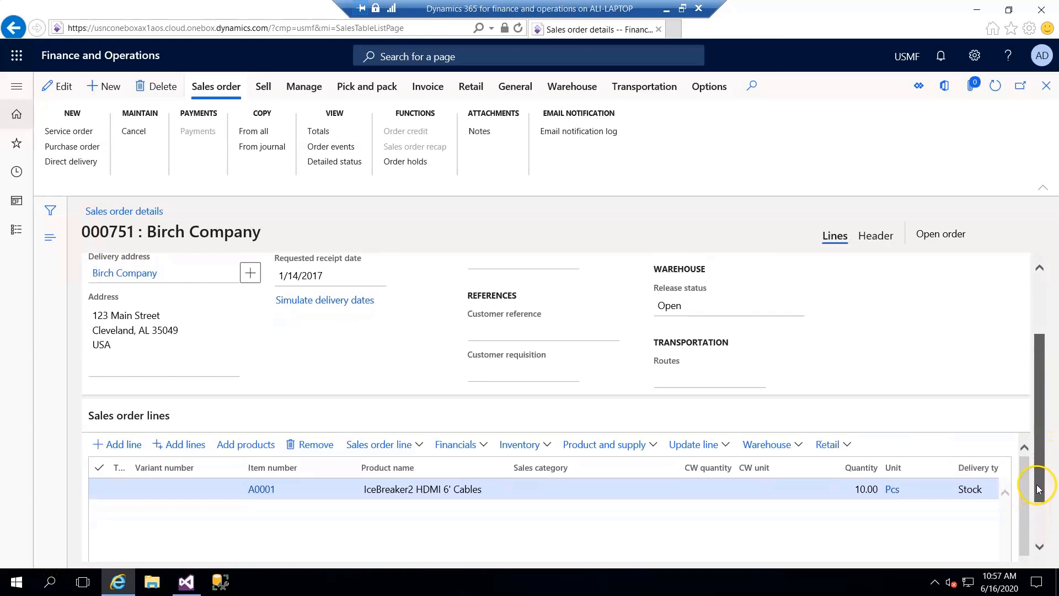
{"action": "scroll", "scroll_direction": "down", "scroll_amount": 3}
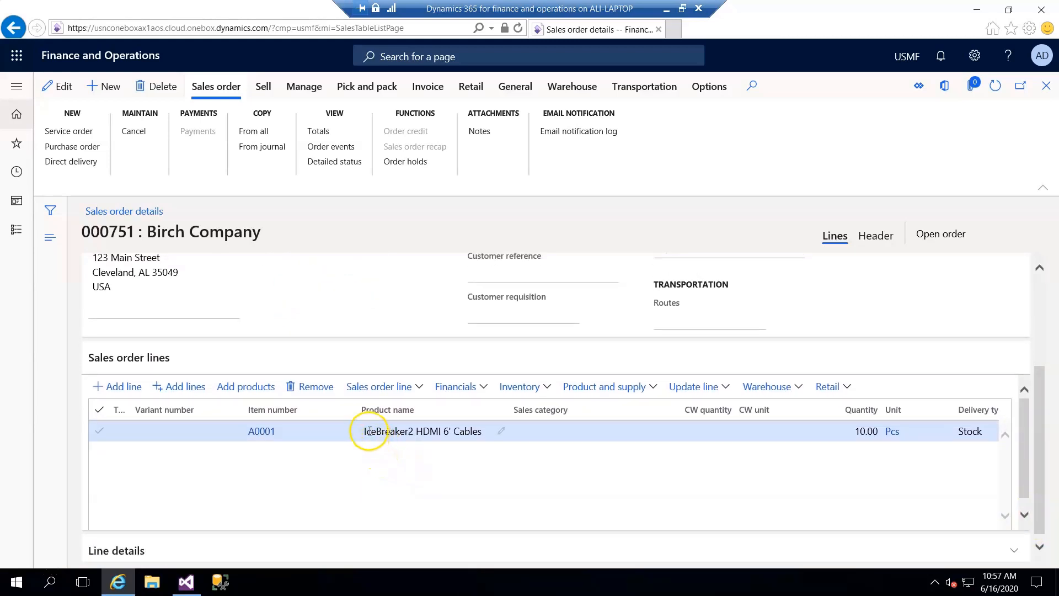
{"action": "double_click", "coordinate": [389, 431]}
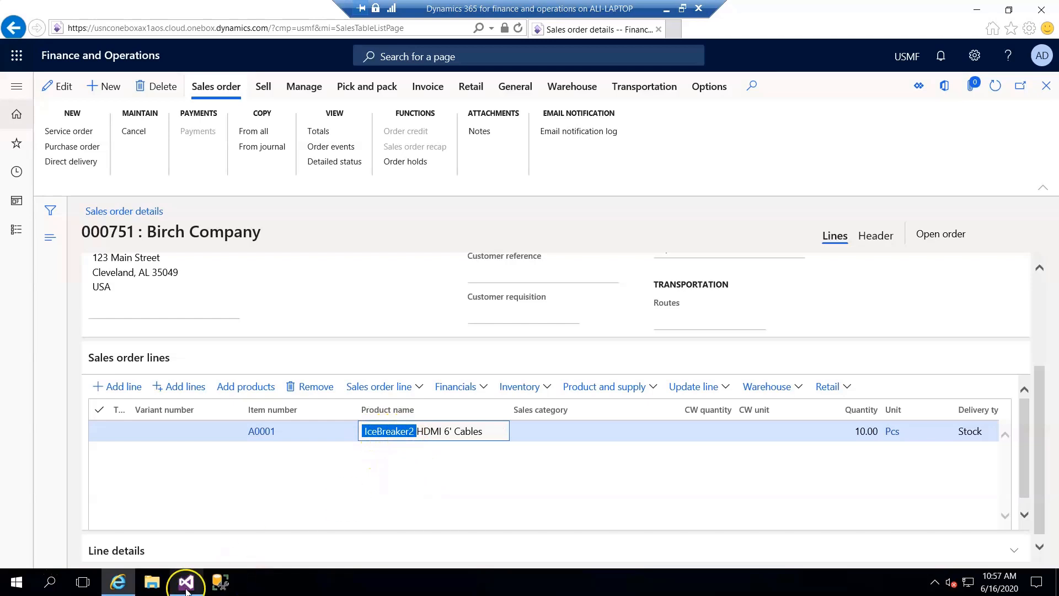
{"action": "left_click", "coordinate": [185, 581]}
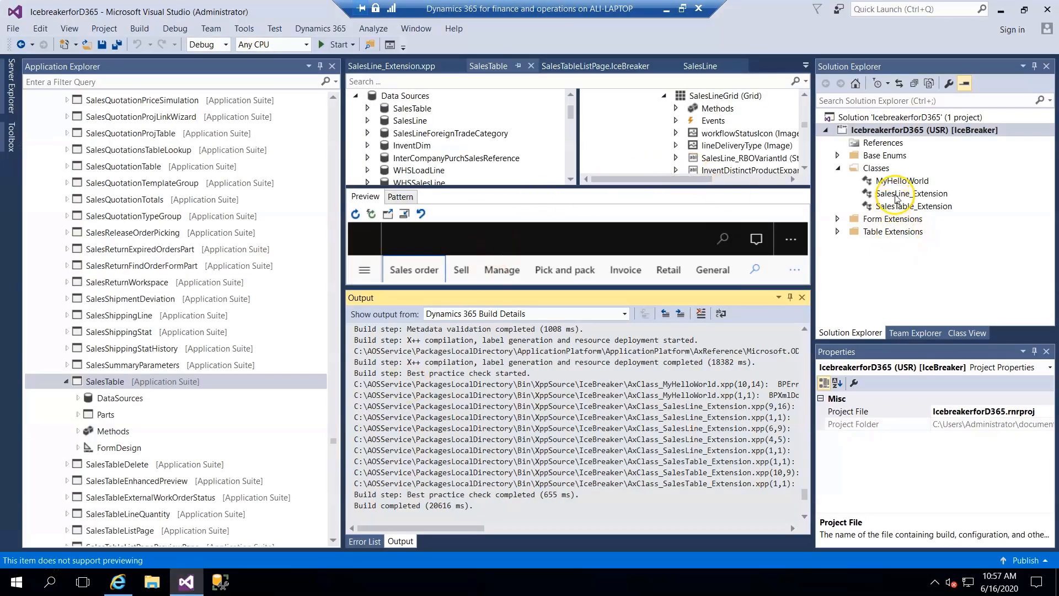
Open SalesLine_Extension and place the cursor on the IceBreaker2 prefix line.
{"action": "double_click", "coordinate": [912, 193]}
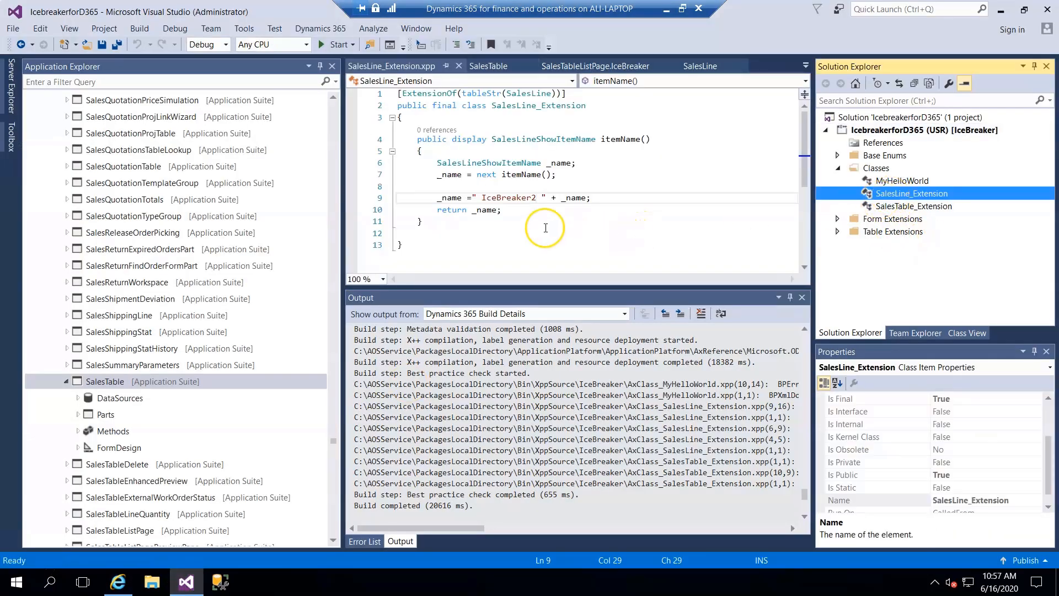
{"action": "left_click", "coordinate": [506, 175]}
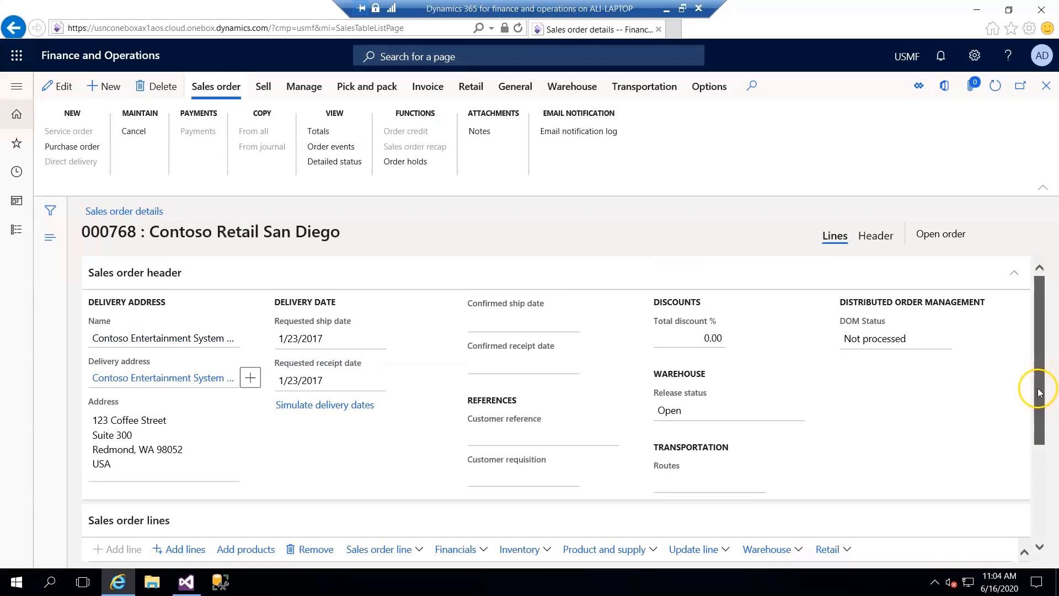
Check order 000768's lines, including T0002 ProjectorTelevision, show the IceBreaker2 prefix, then return to Visual Studio.
{"action": "scroll", "scroll_direction": "down", "scroll_amount": 3}
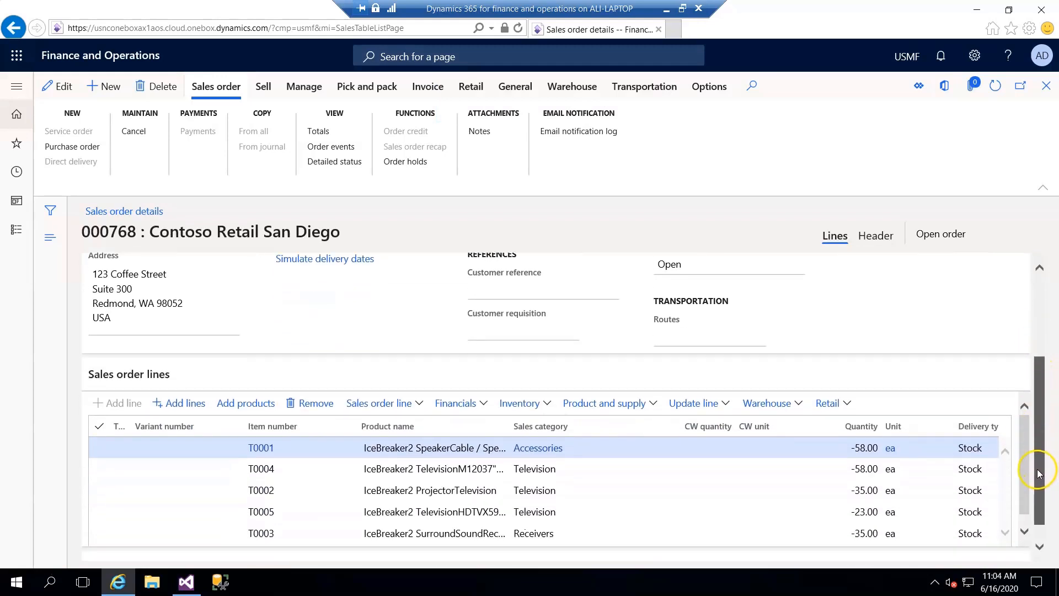
{"action": "scroll", "scroll_direction": "down", "scroll_amount": 3}
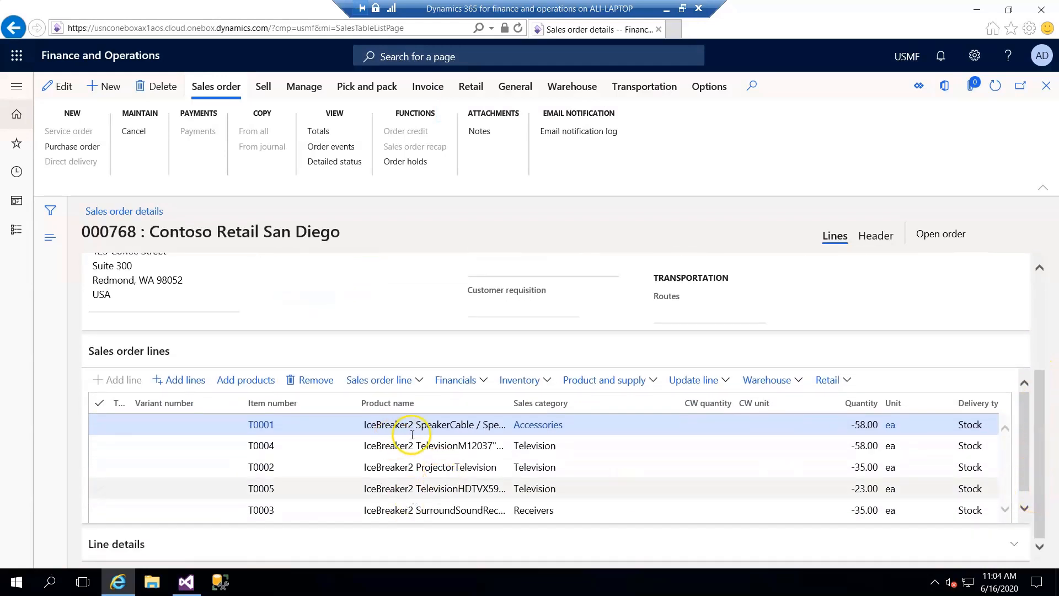
{"action": "left_click", "coordinate": [99, 467]}
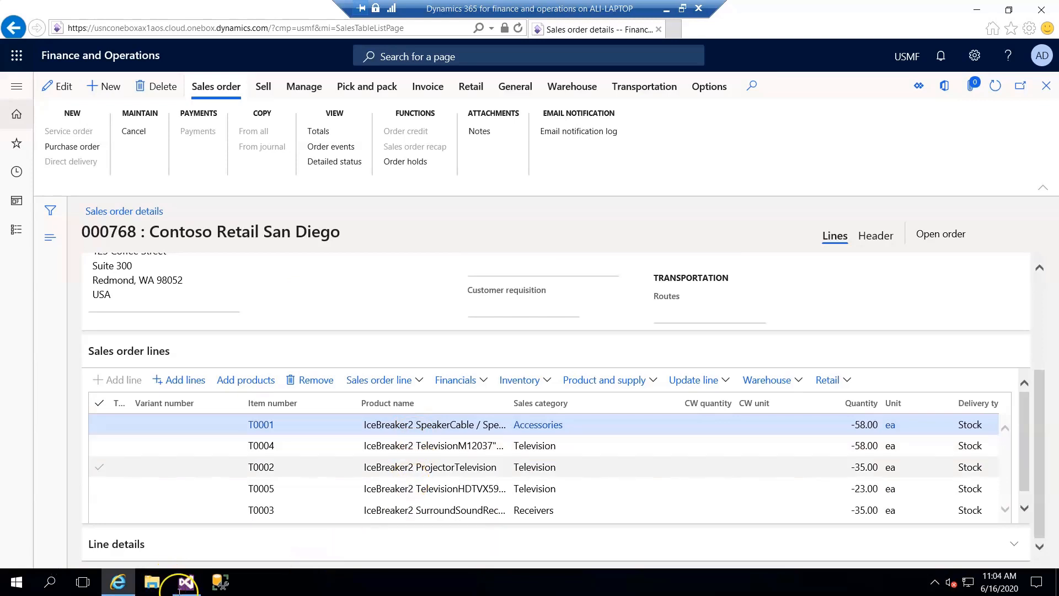
{"action": "left_click", "coordinate": [184, 582]}
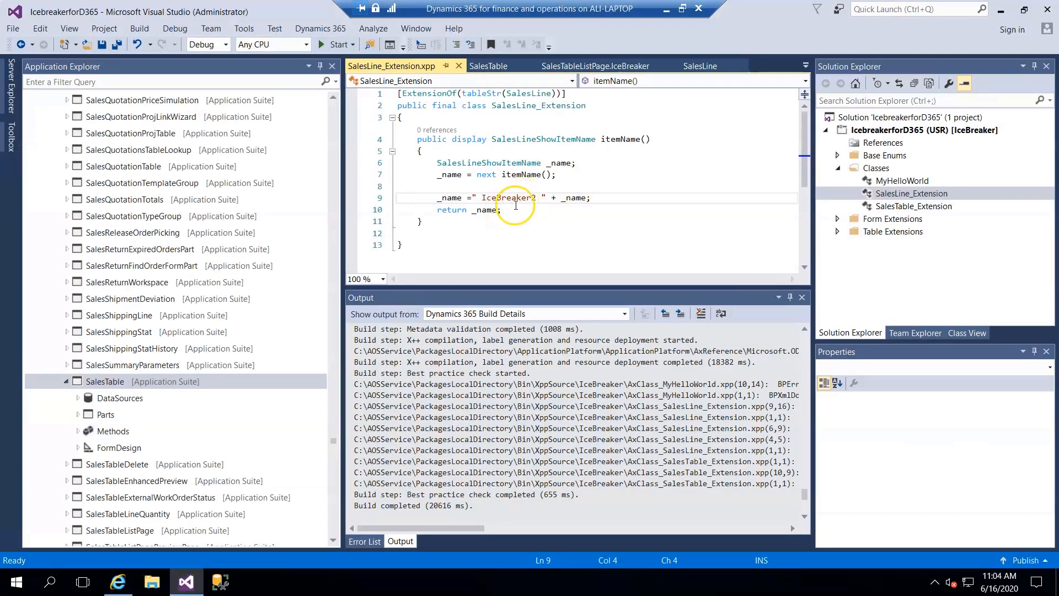
{"action": "mouse_move", "coordinate": [551, 257]}
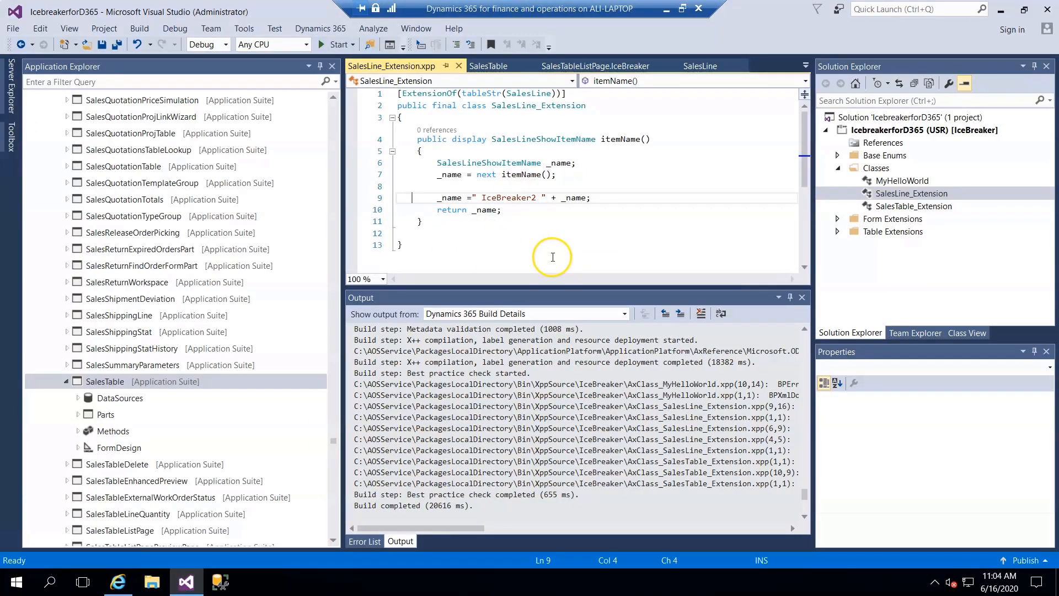
{"action": "mouse_move", "coordinate": [559, 247]}
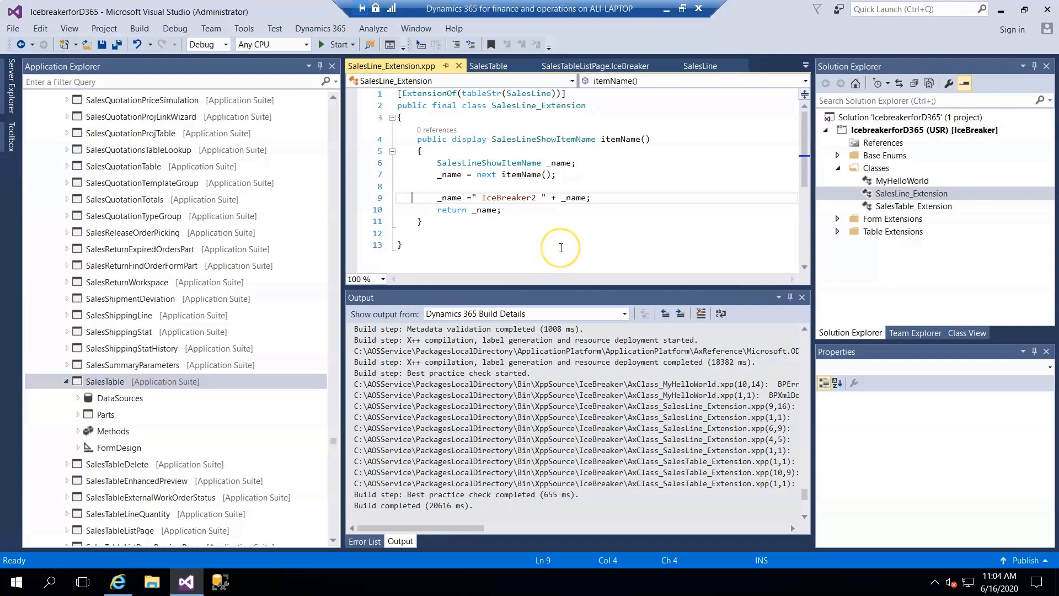